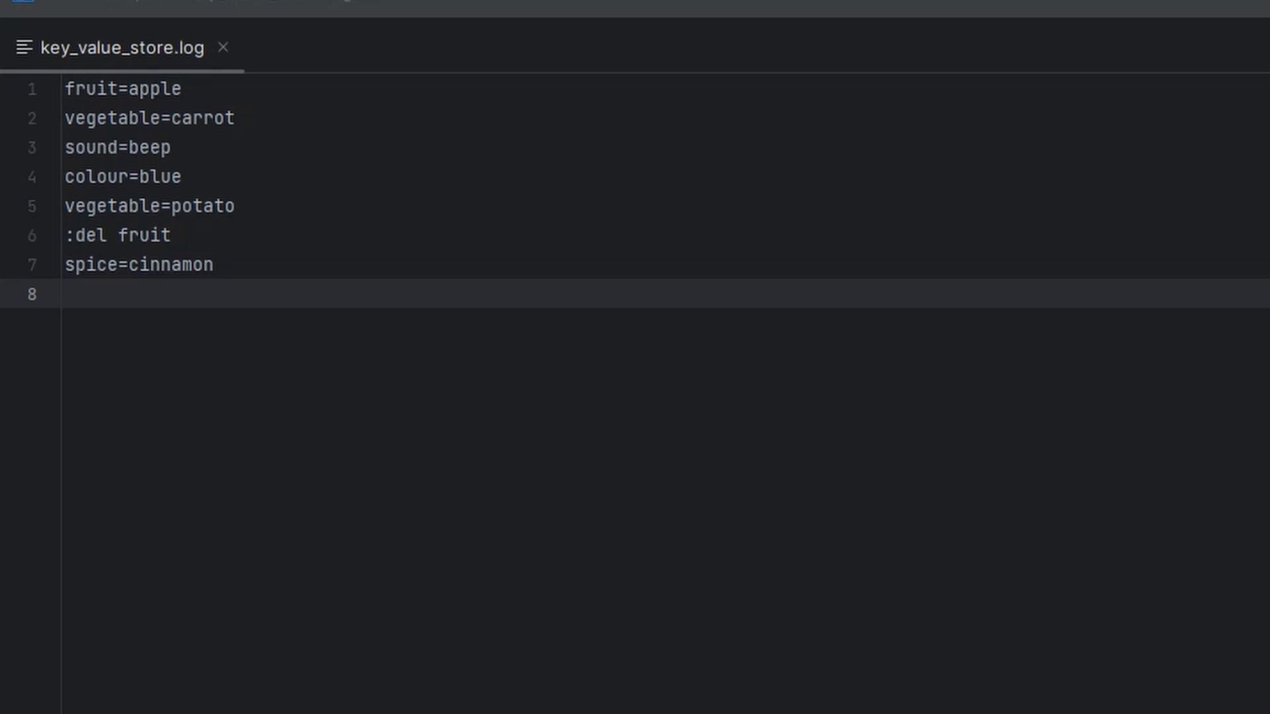
mouse_move(336, 594)
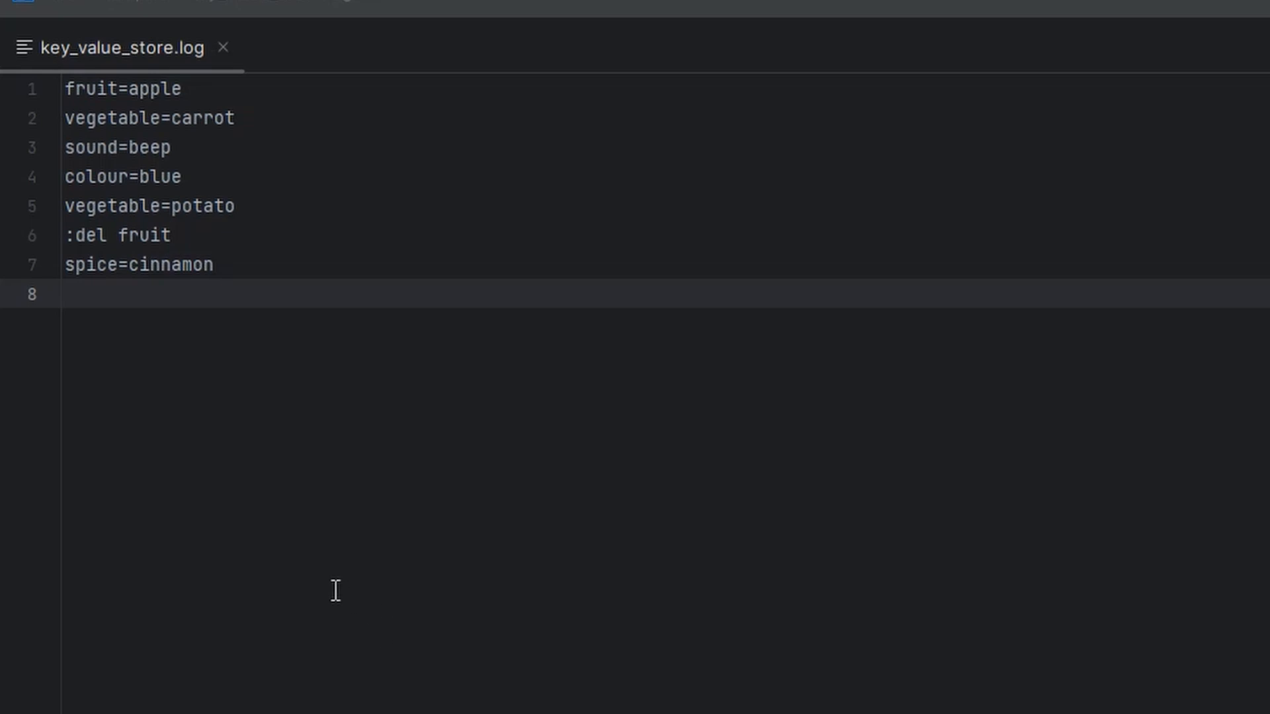
mouse_move(318, 561)
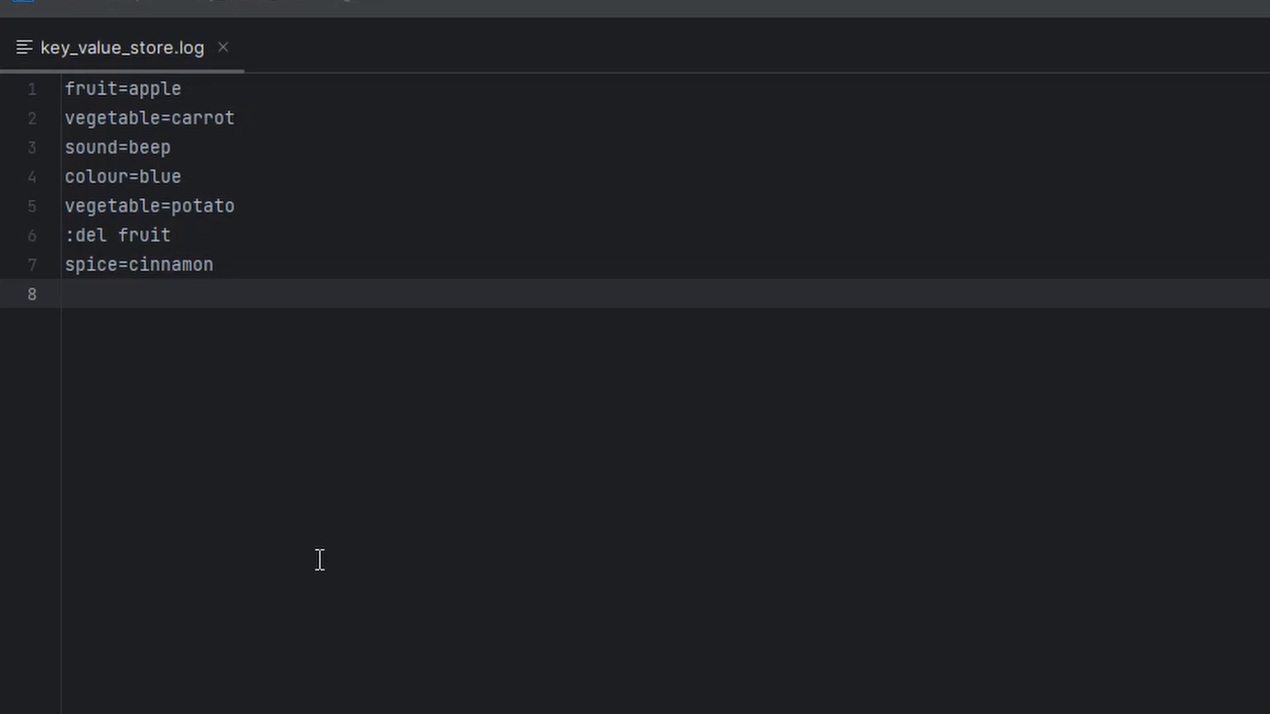
mouse_move(173, 90)
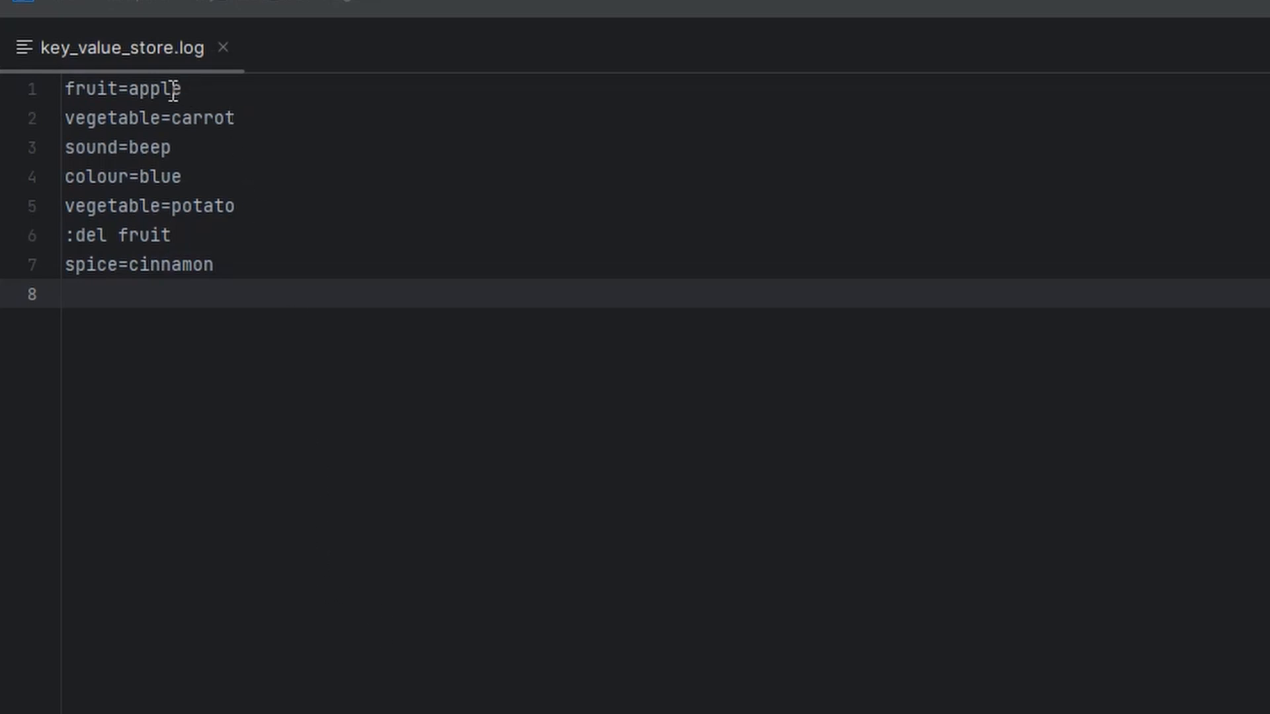
Highlight the del command word on line 6 of the log format.
double_click(152, 90)
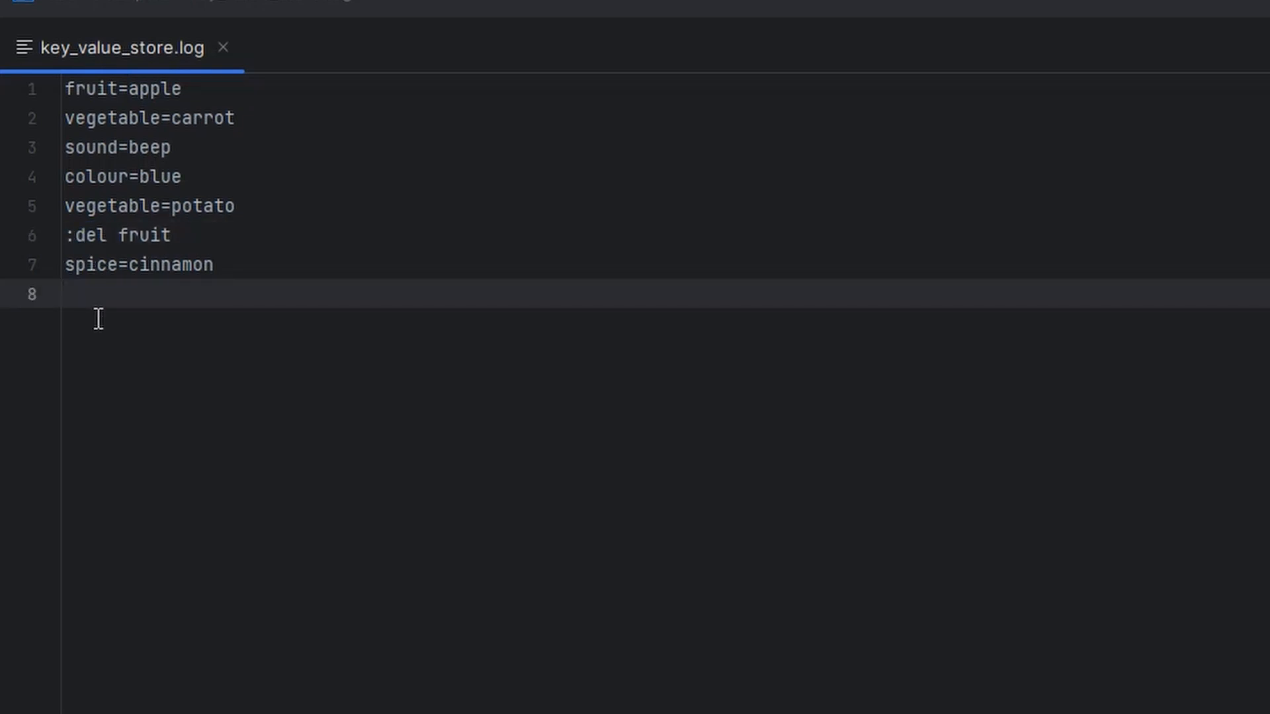
double_click(140, 235)
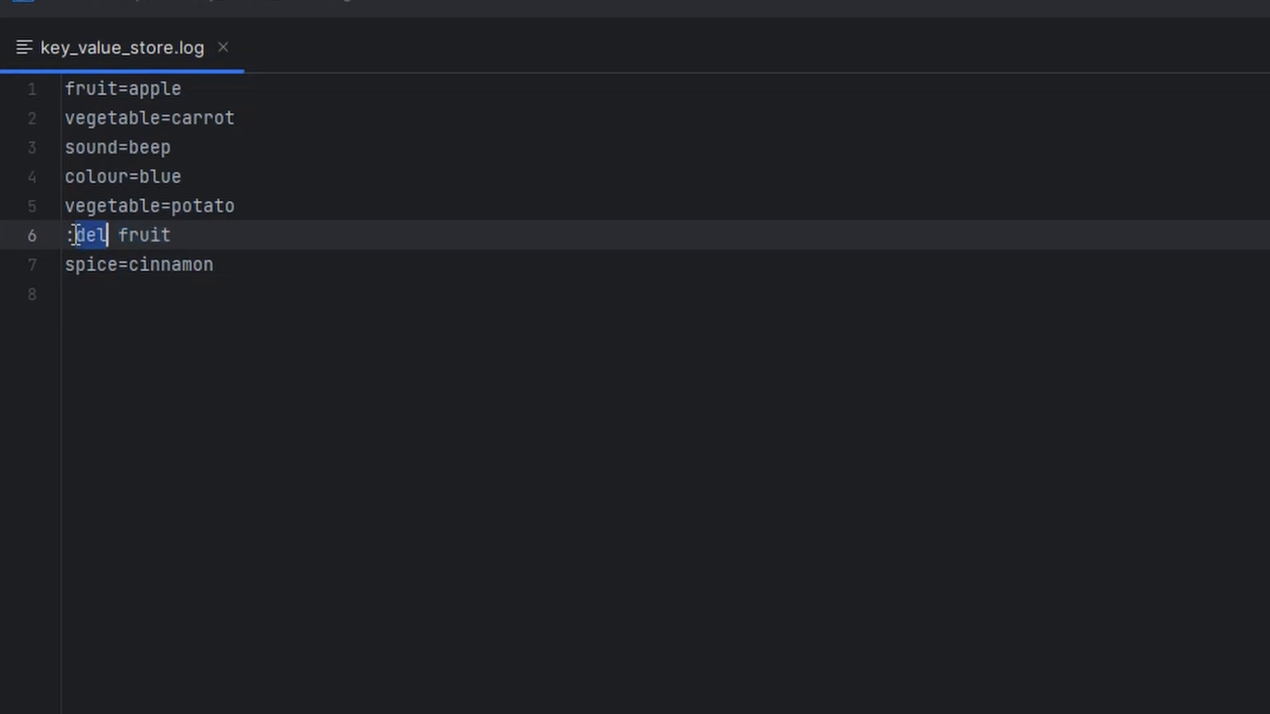
double_click(140, 235)
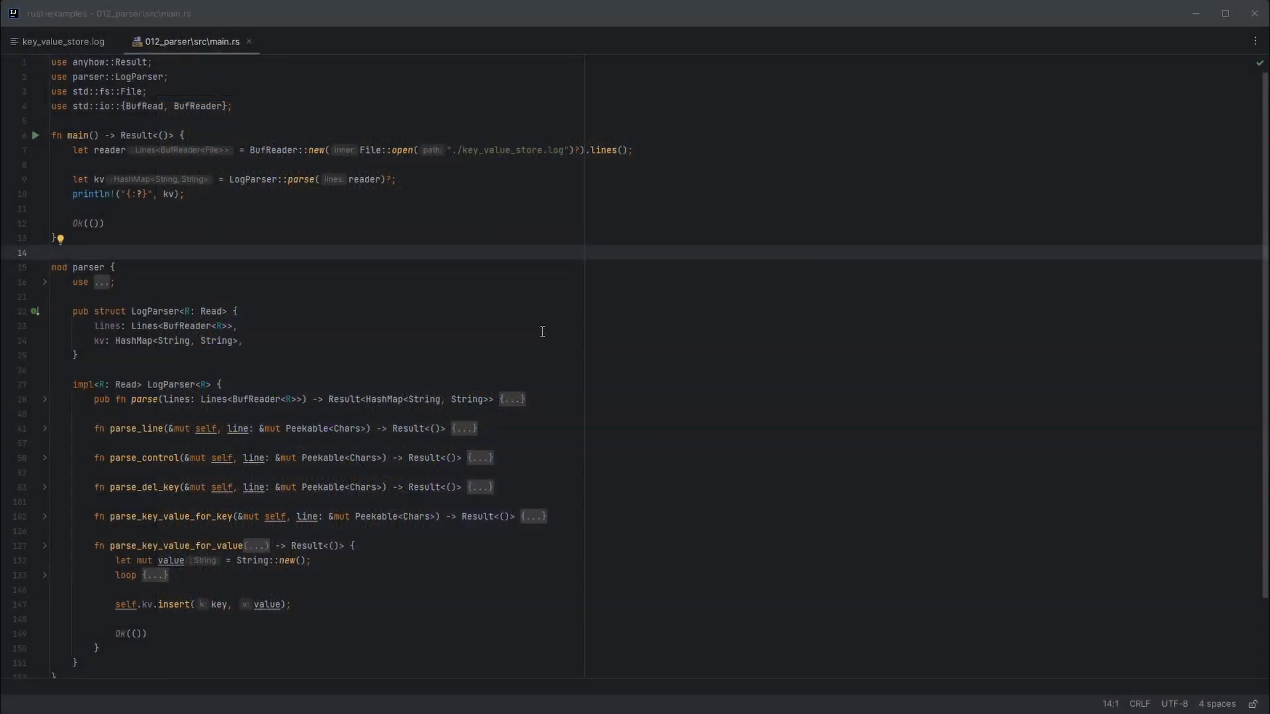
mouse_move(524, 180)
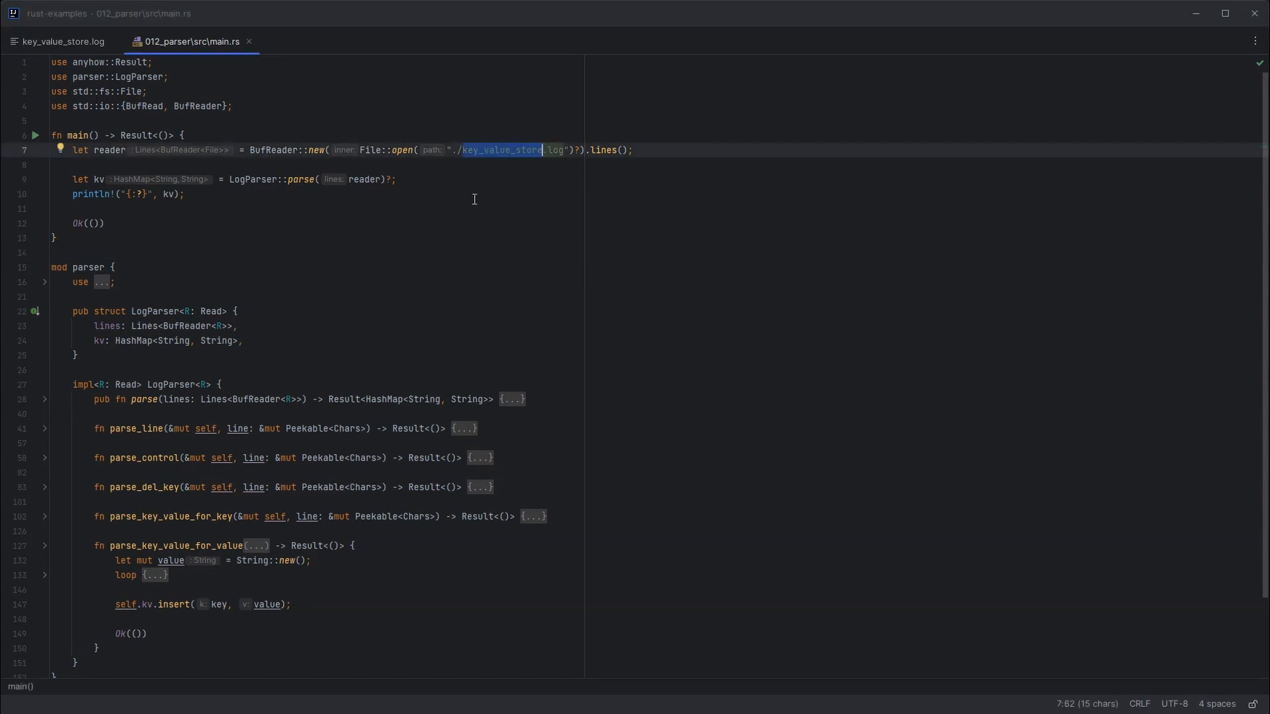
Return to key_value_store.log and highlight the key 'fruit' in the :del line.
left_click(64, 41)
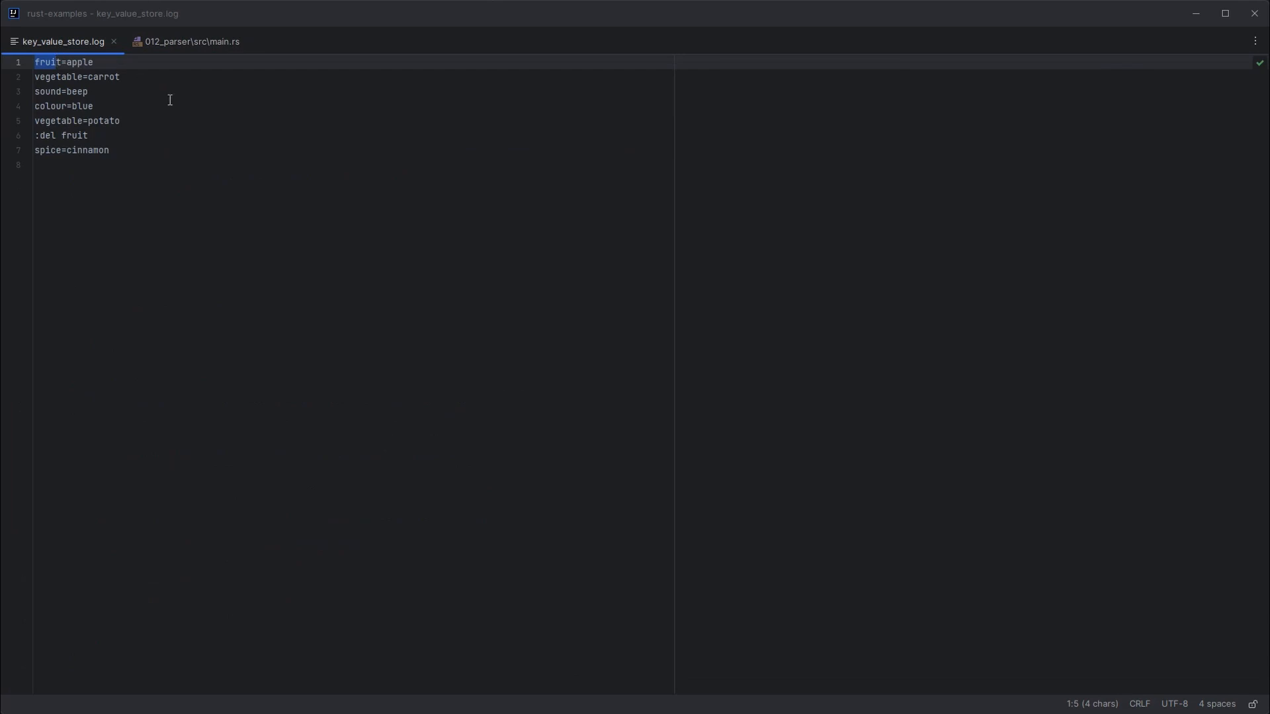
left_click(74, 62)
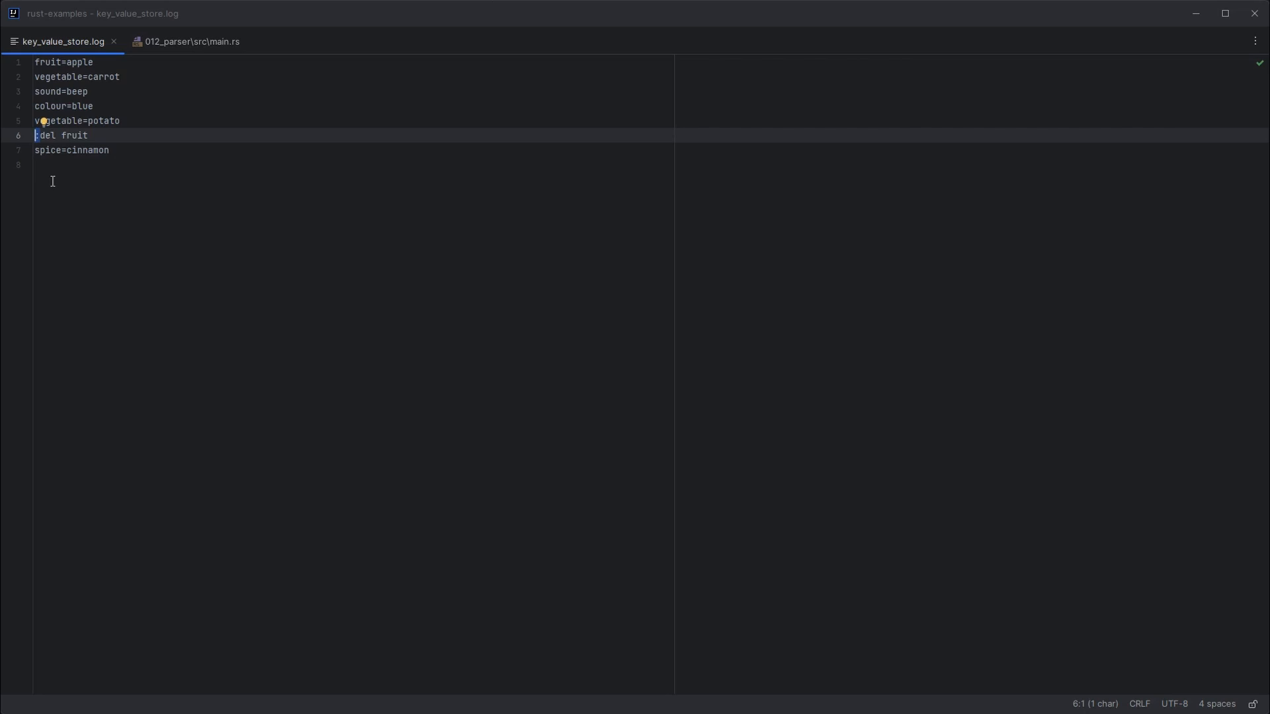
double_click(73, 135)
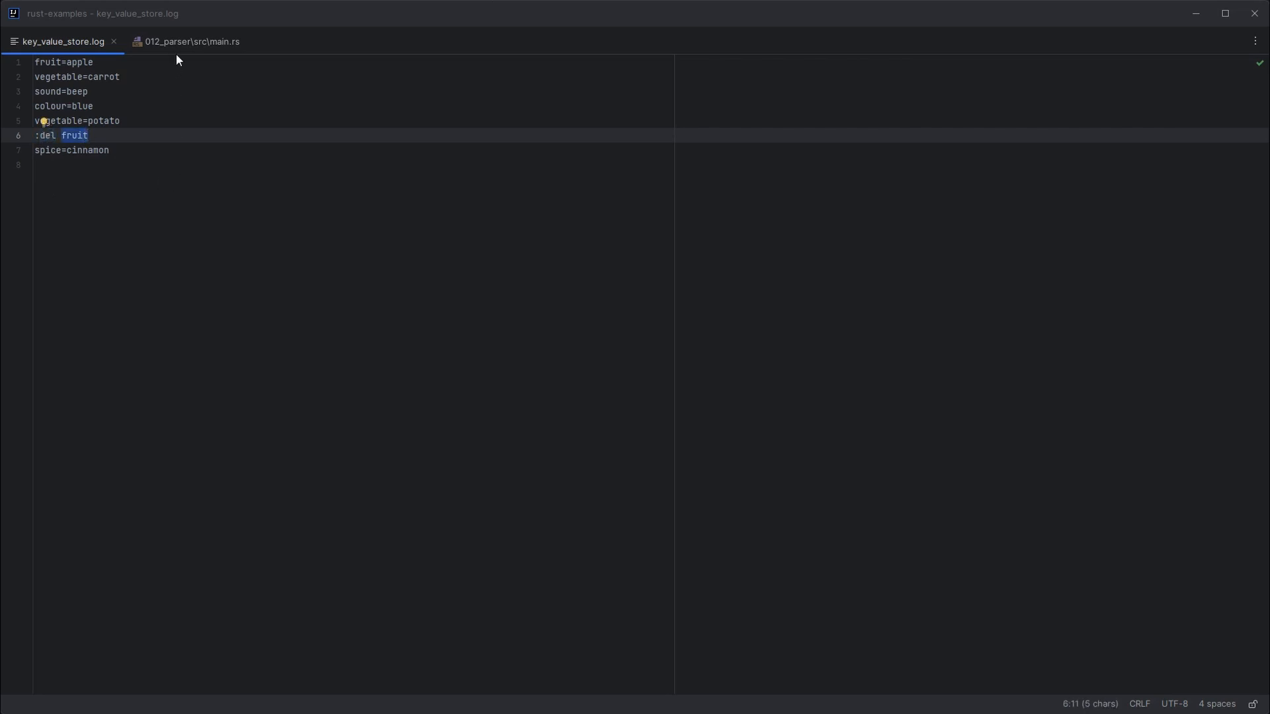
Return to main.rs at the main function reading the log file's lines.
left_click(191, 41)
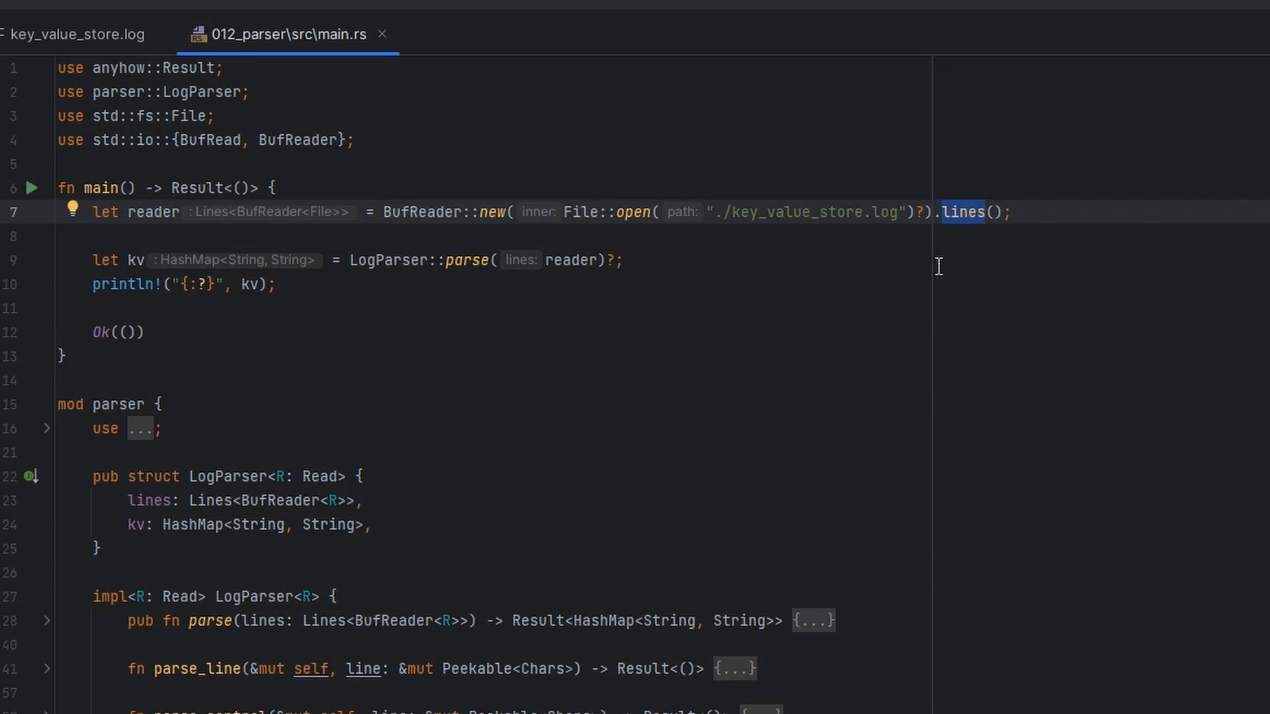
mouse_move(958, 219)
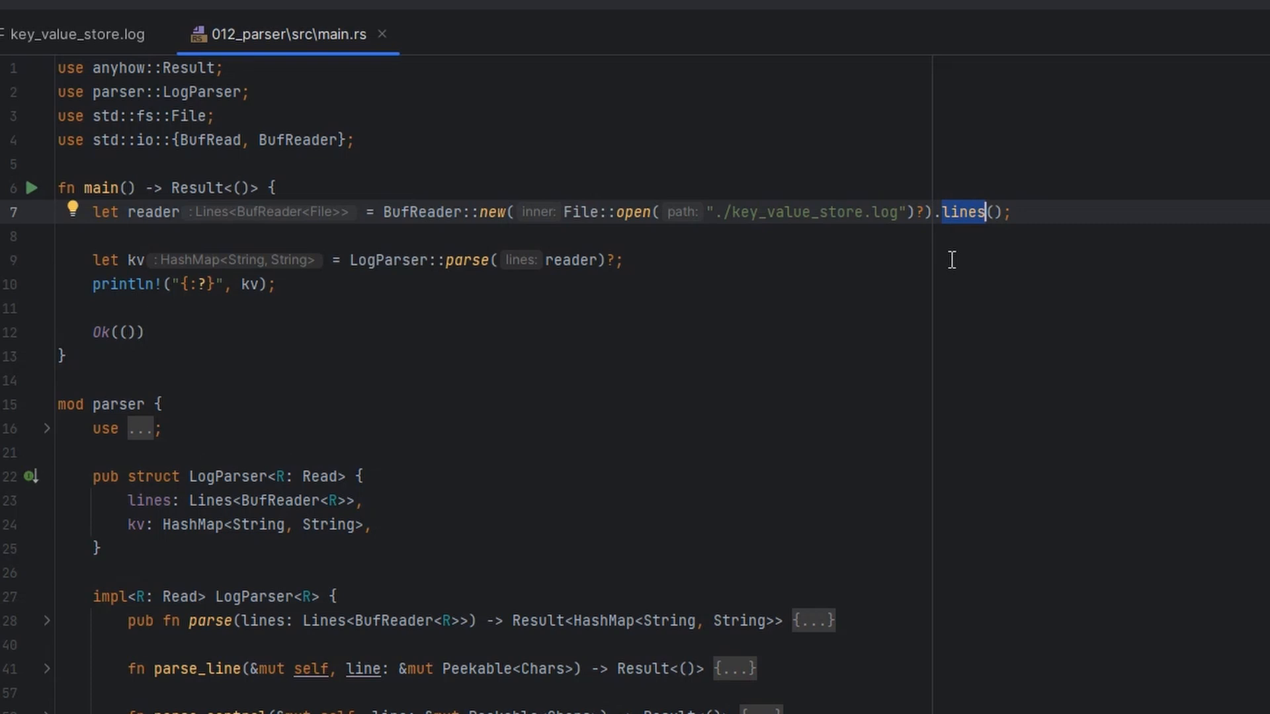
mouse_move(963, 219)
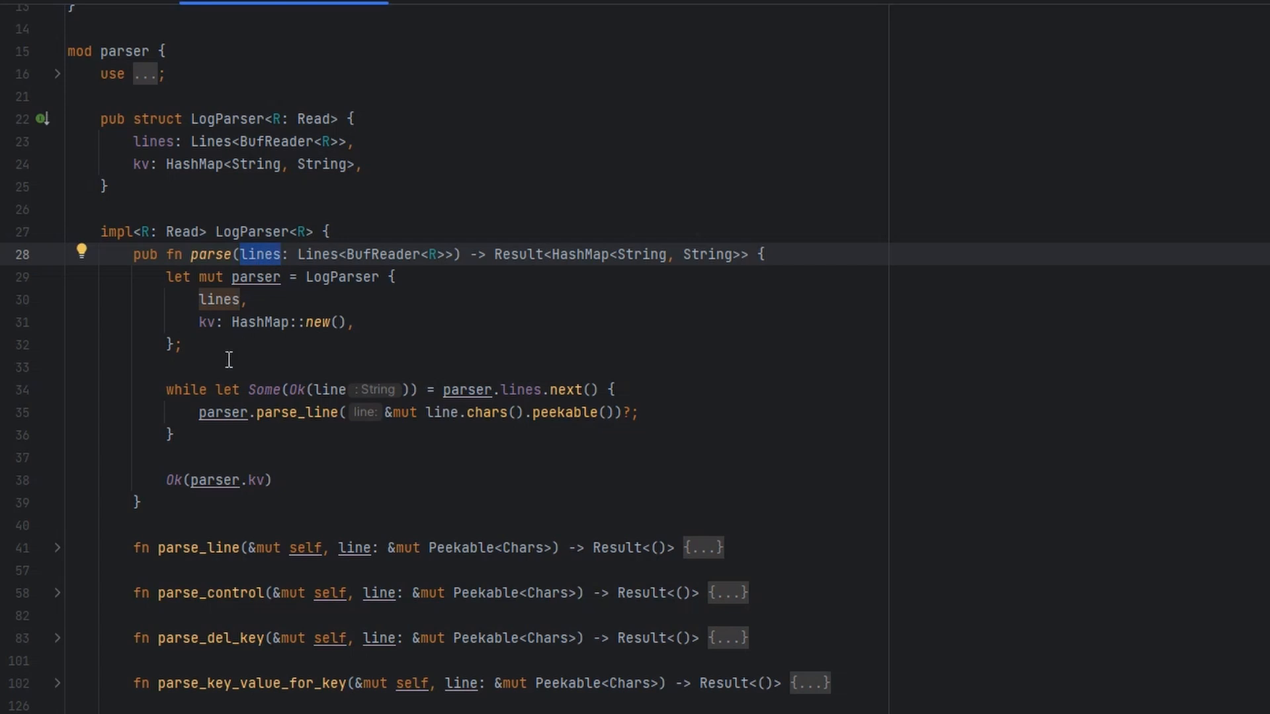
Select across the expanded parse function body building a LogParser and calling parse_line.
left_click_drag(162, 276, 183, 344)
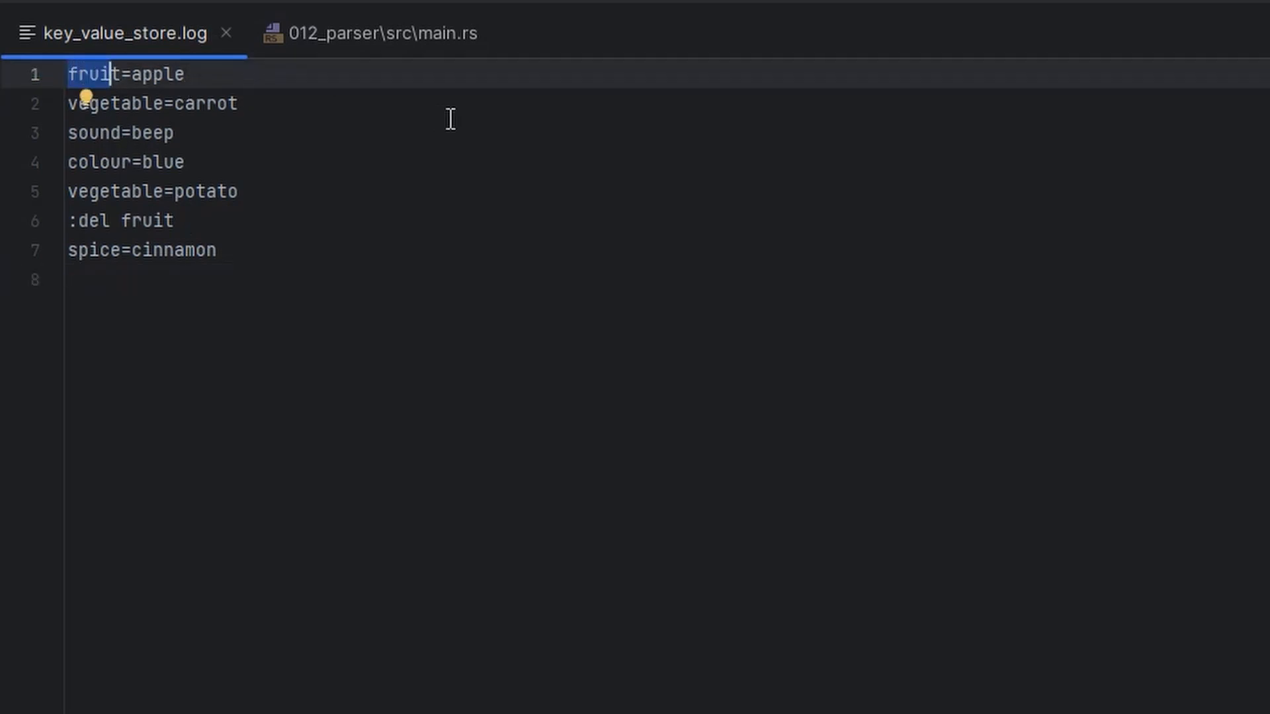
Return to main.rs and highlight a word on line 35 in parse_key_value_for_value.
left_click(380, 32)
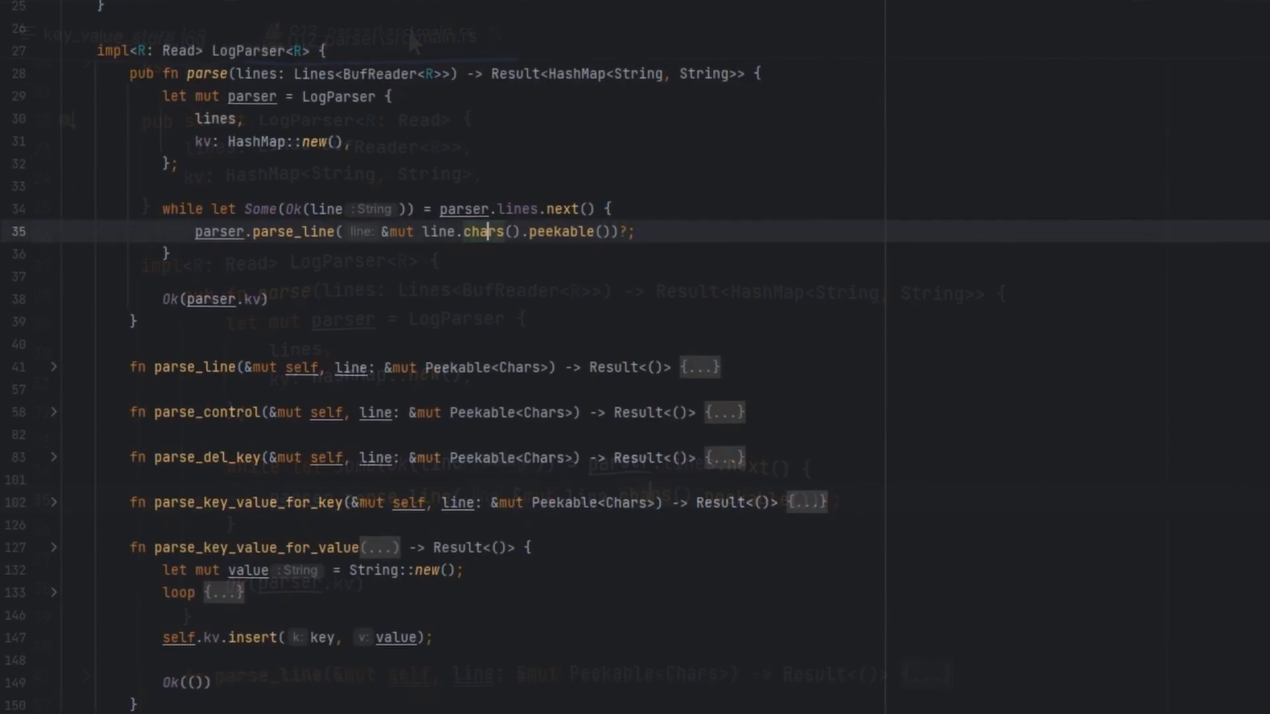
double_click(559, 230)
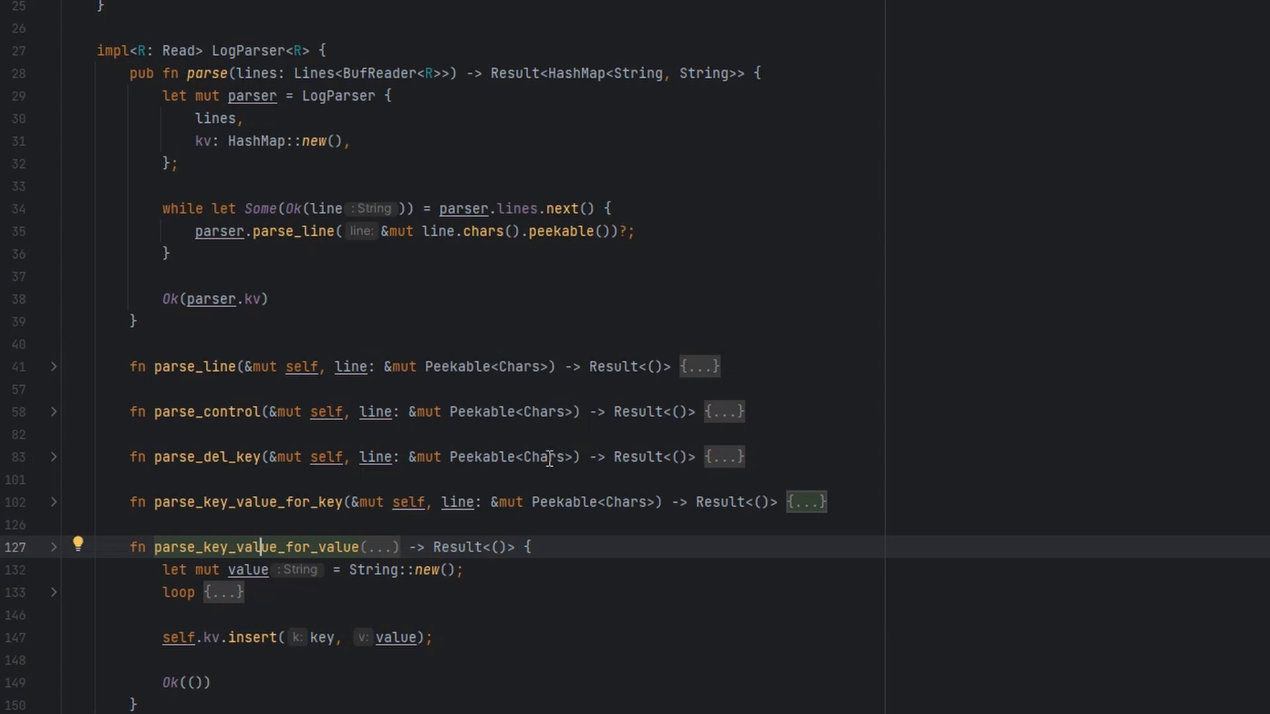
left_click(209, 367)
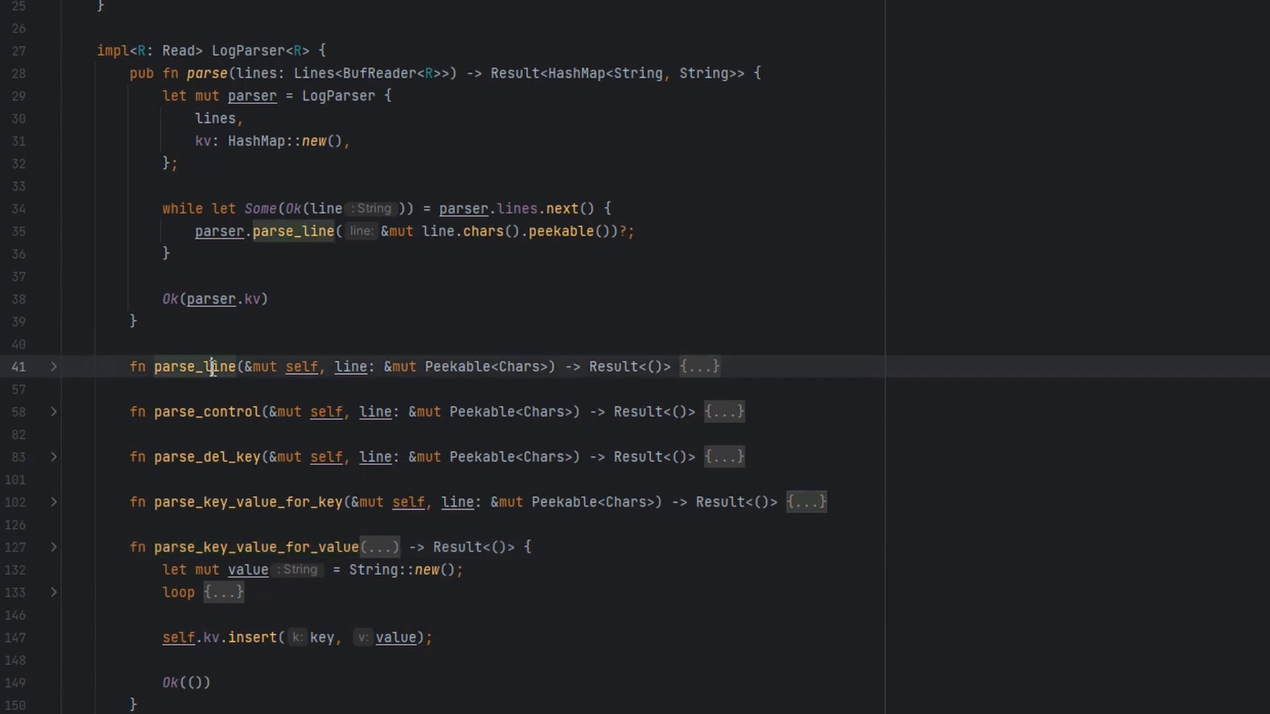
mouse_move(708, 375)
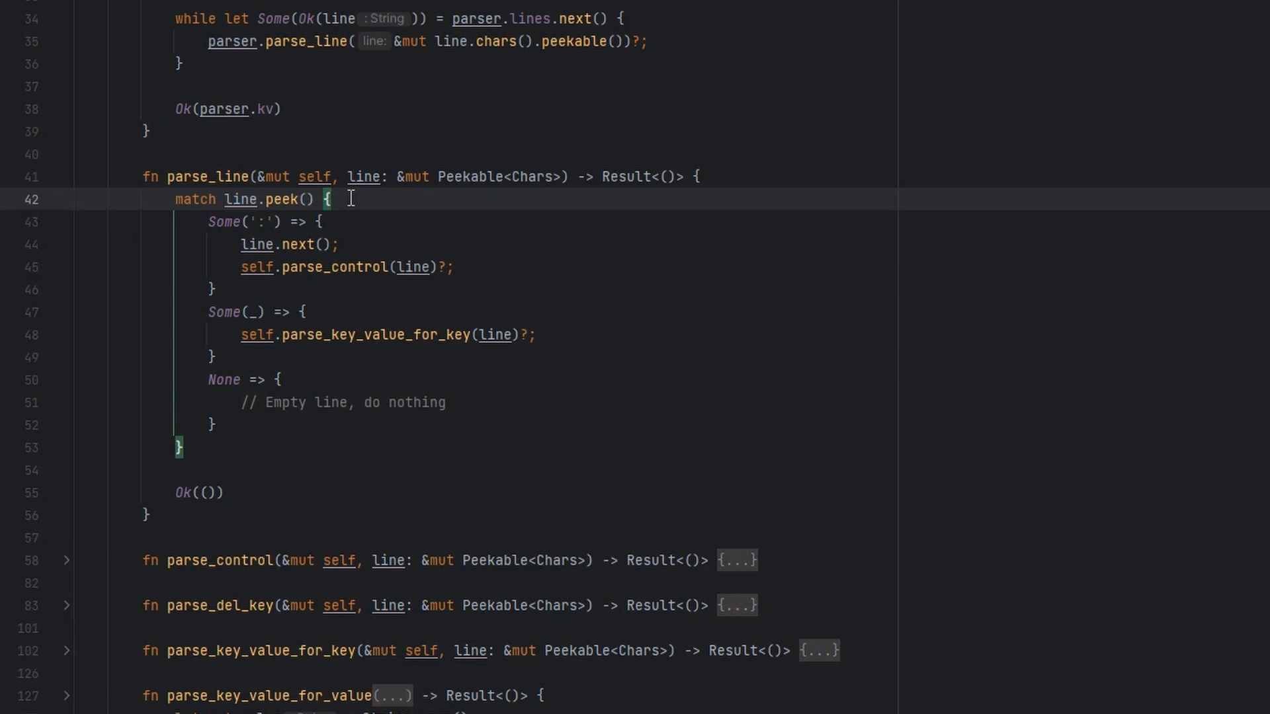
mouse_move(291, 249)
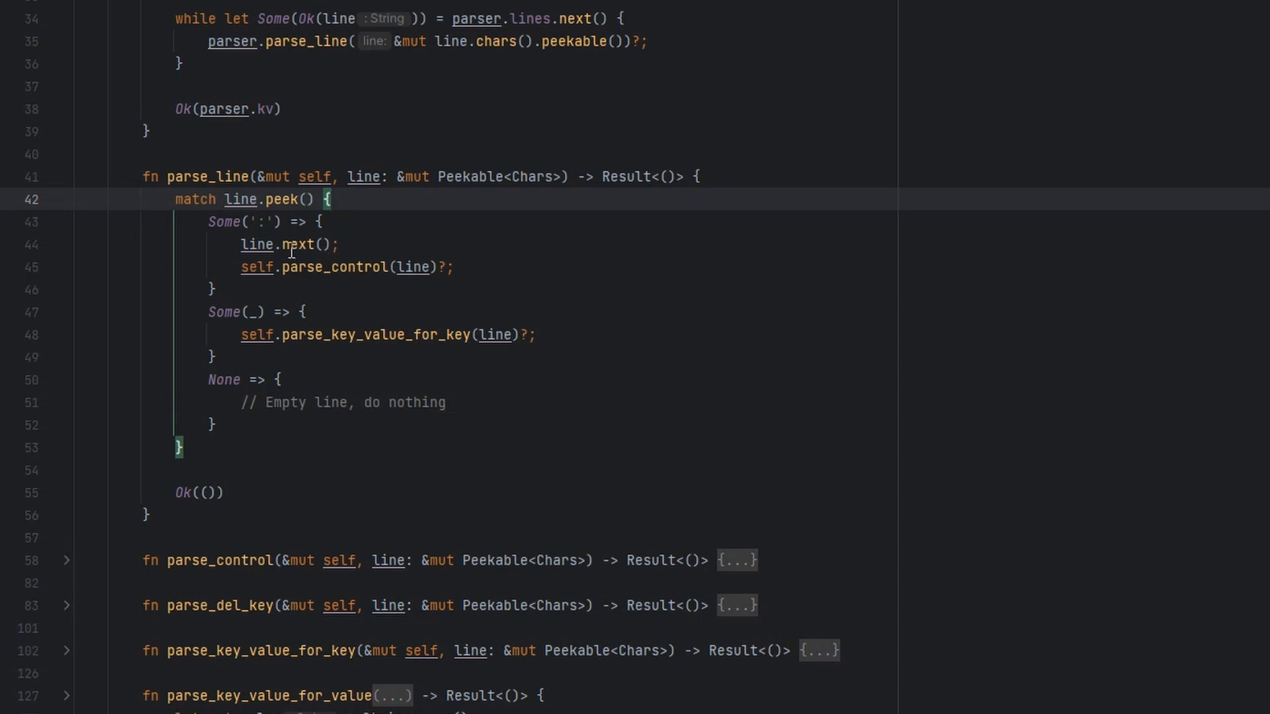
double_click(302, 244)
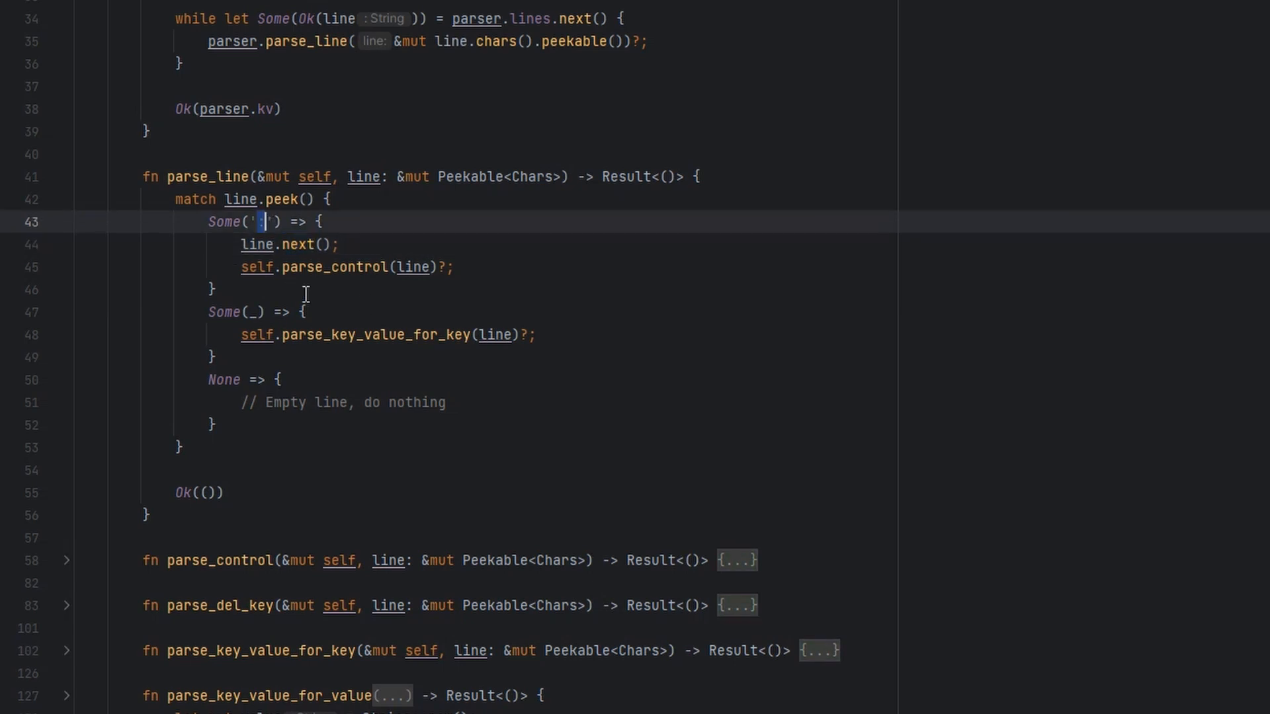
mouse_move(335, 275)
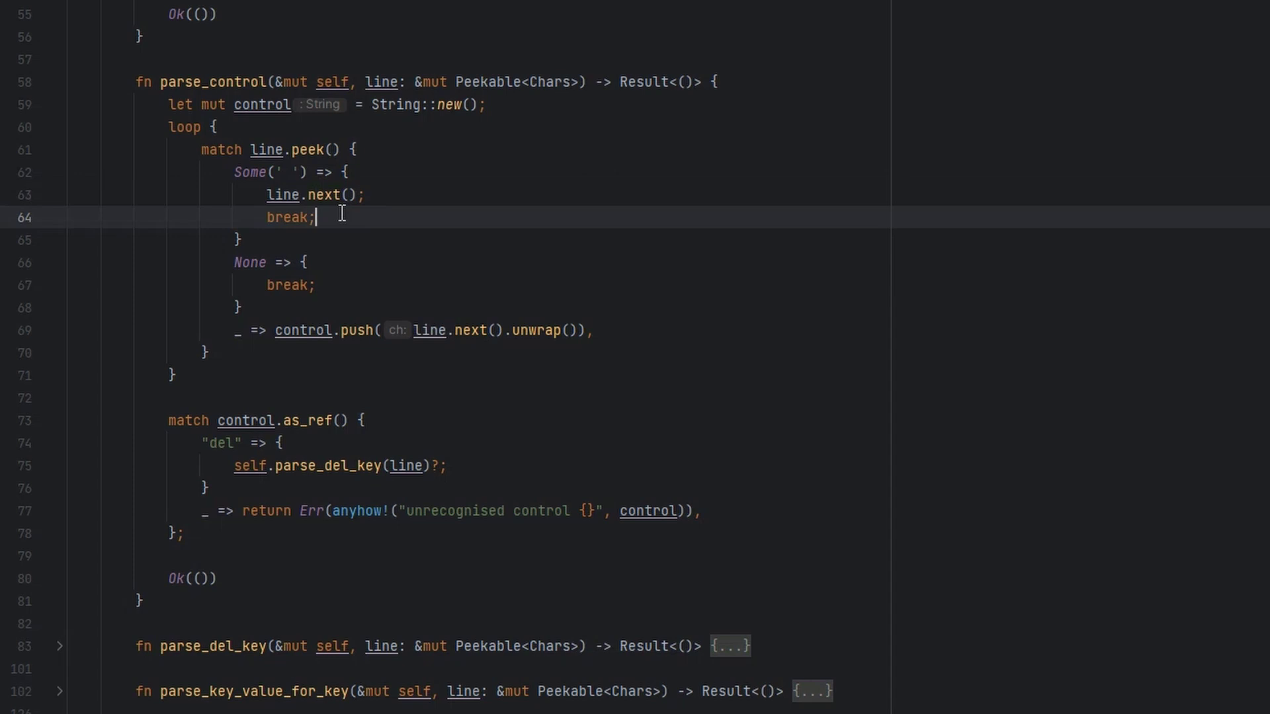
left_click(262, 104)
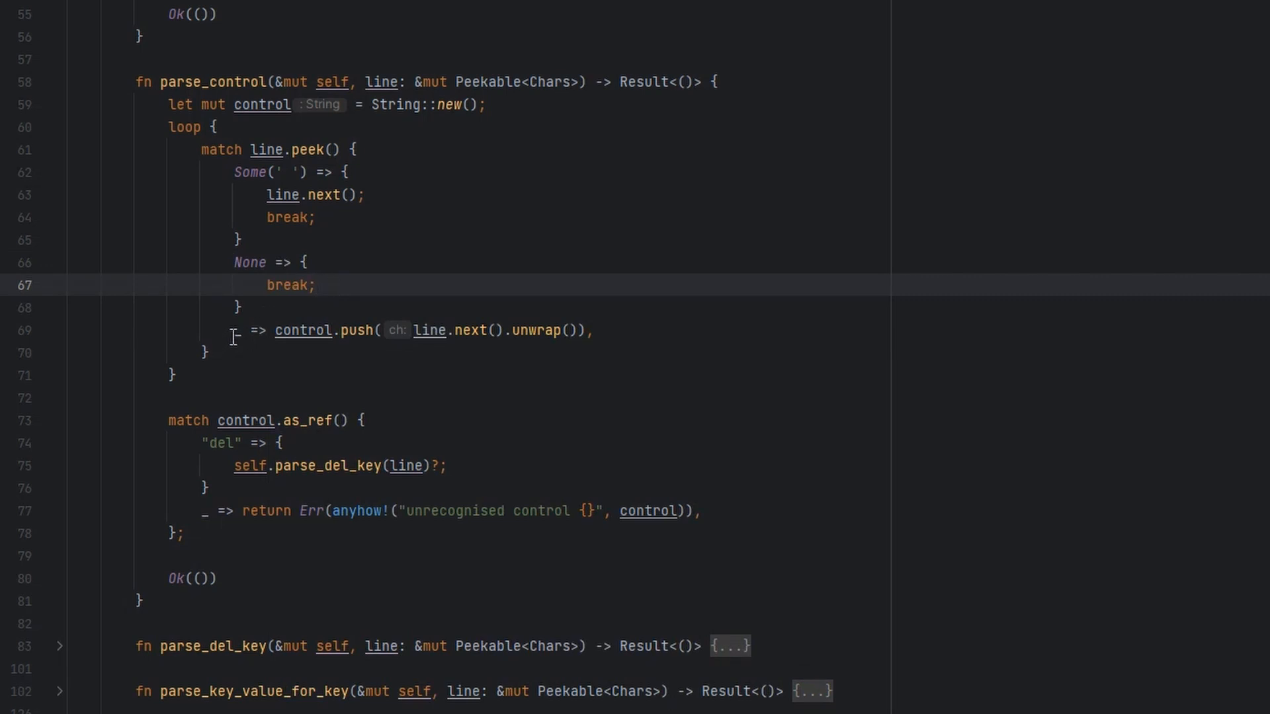
left_click(292, 331)
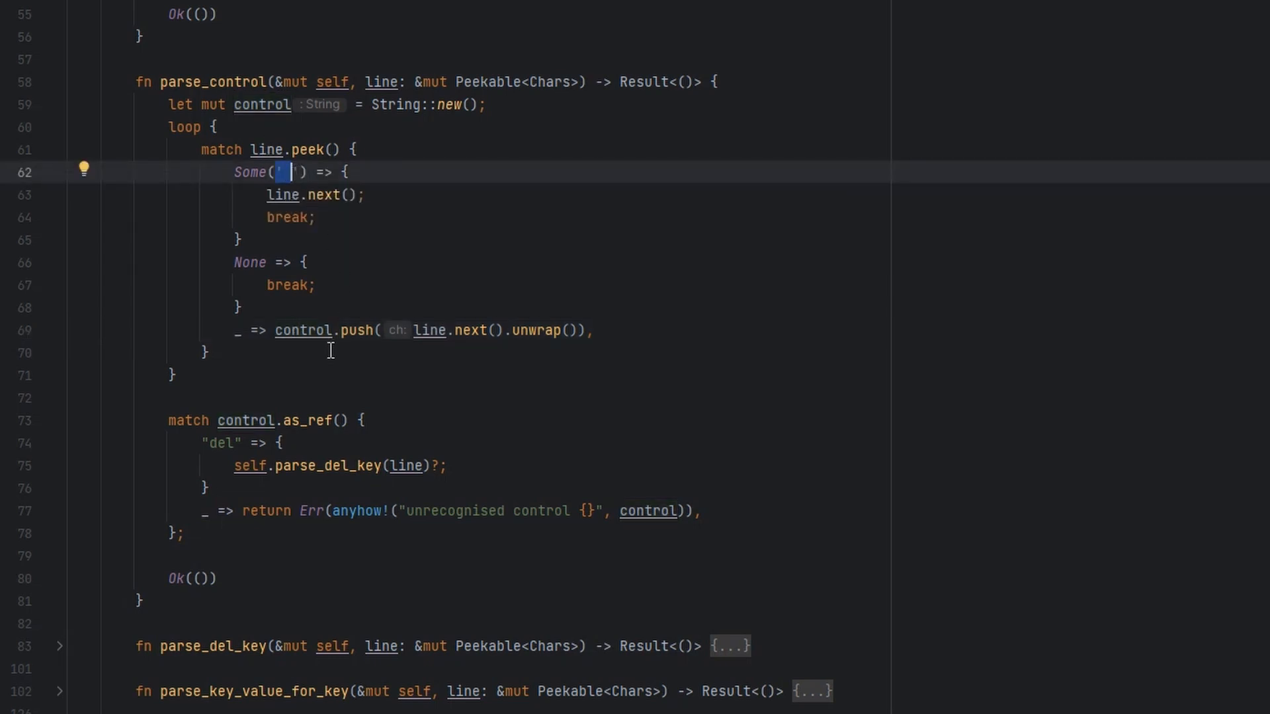
left_click(246, 420)
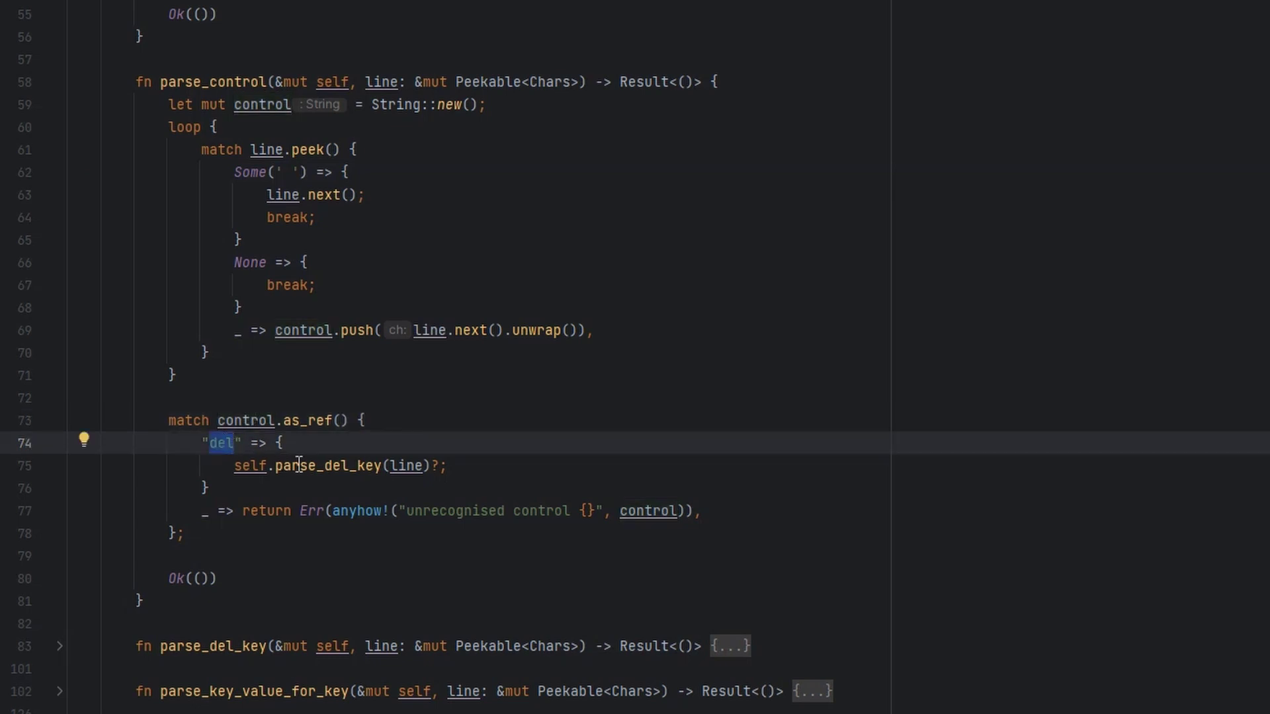
double_click(327, 465)
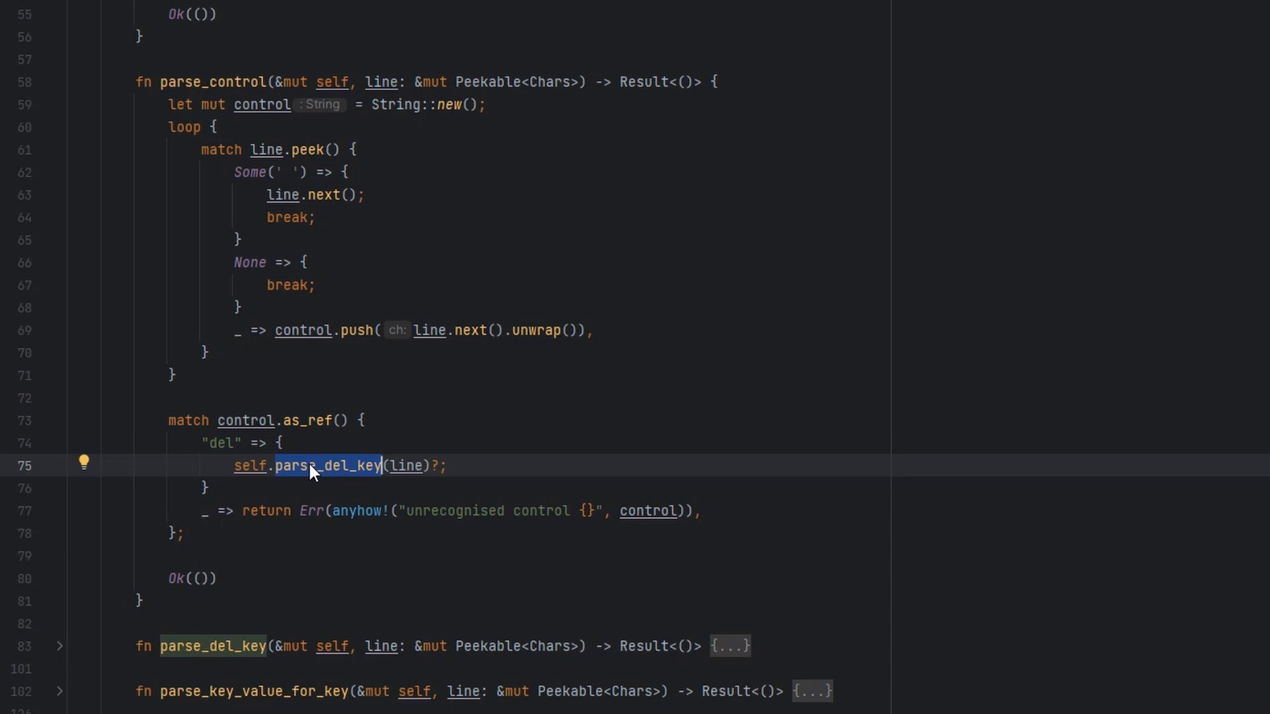
mouse_move(336, 497)
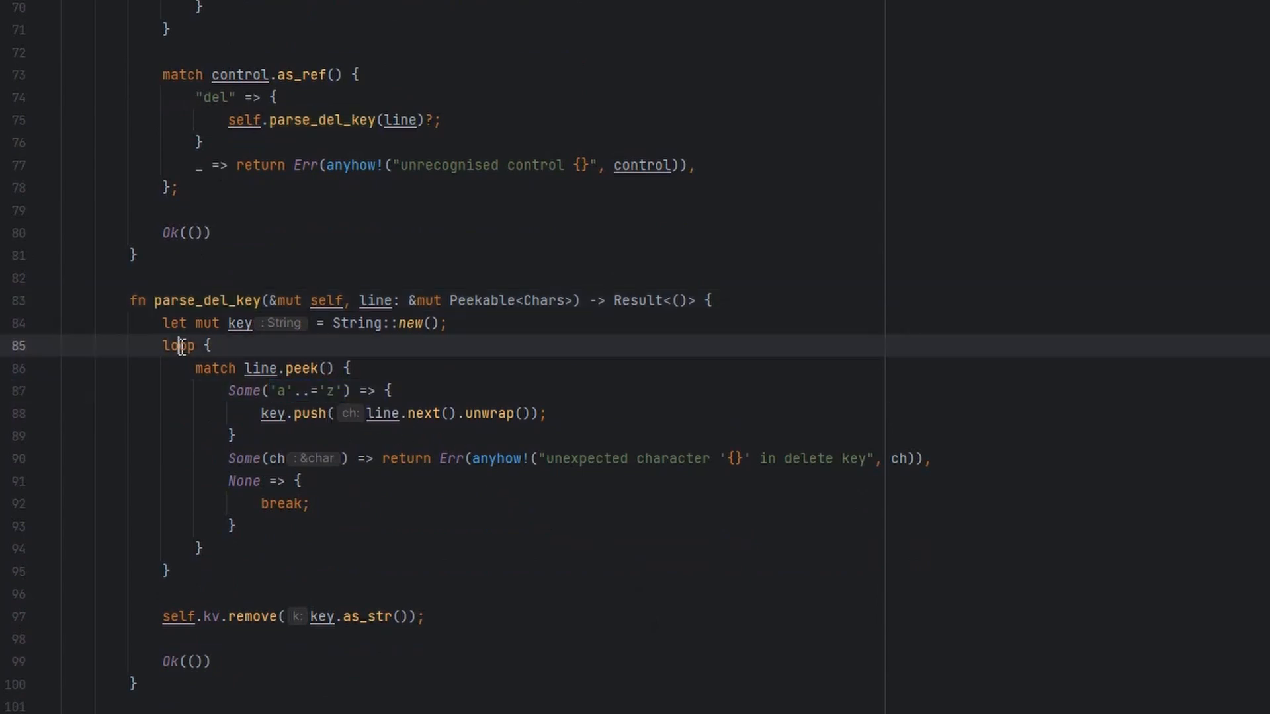
mouse_move(262, 368)
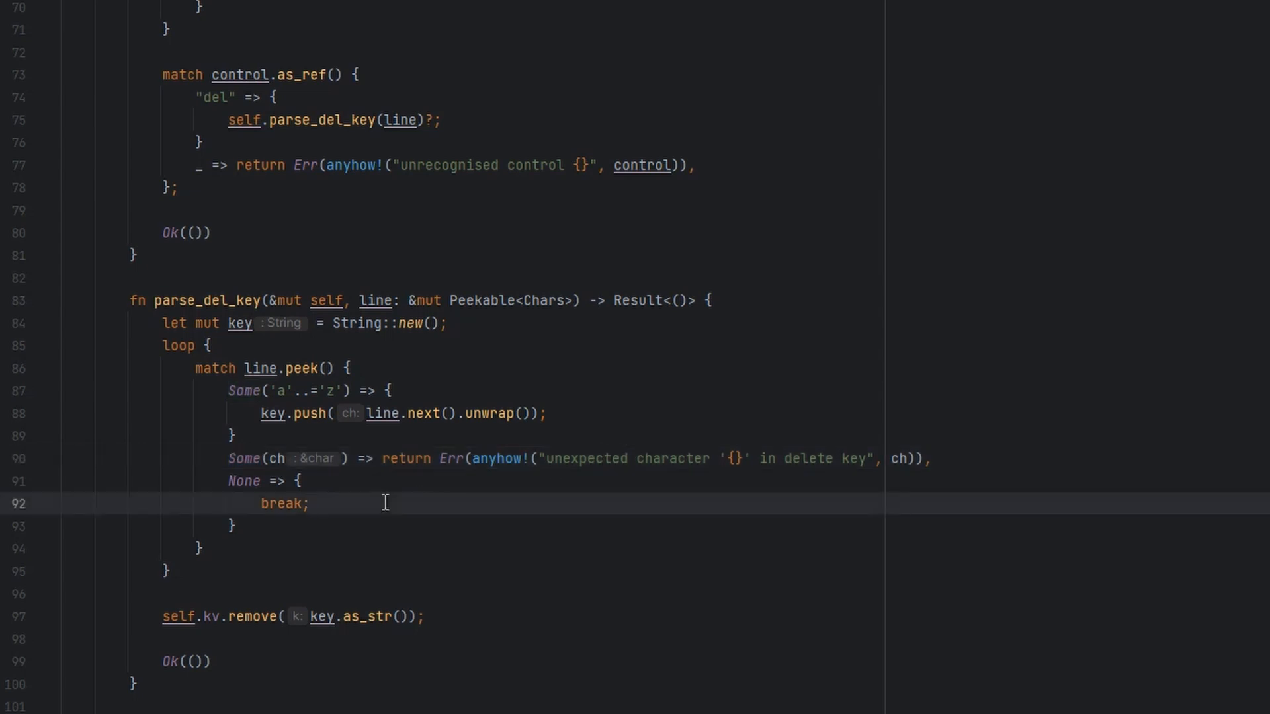
mouse_move(254, 617)
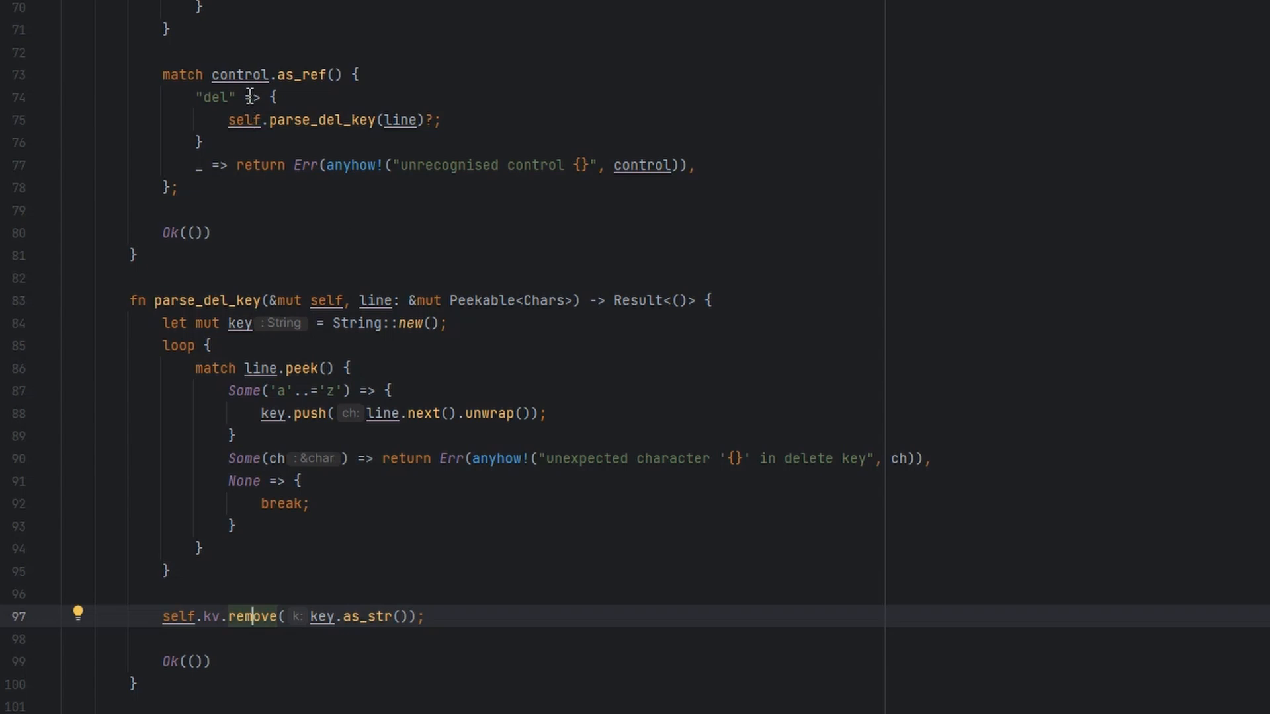
double_click(324, 119)
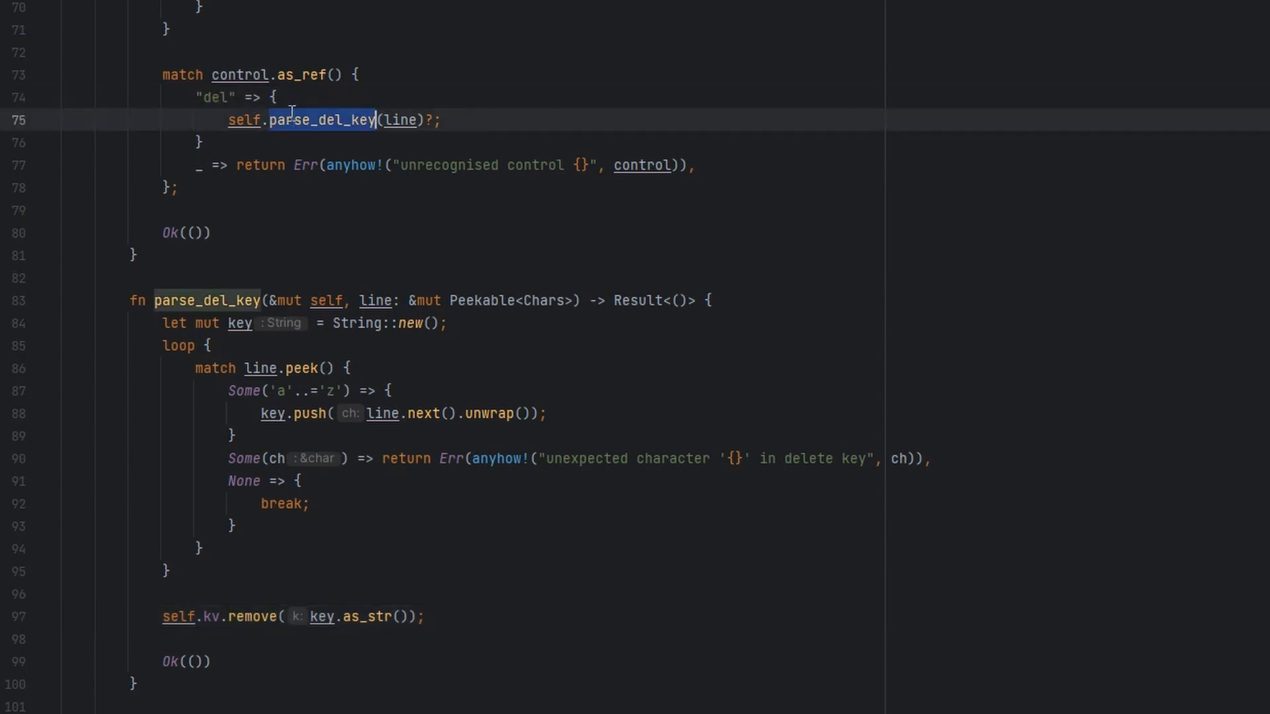
mouse_move(205, 302)
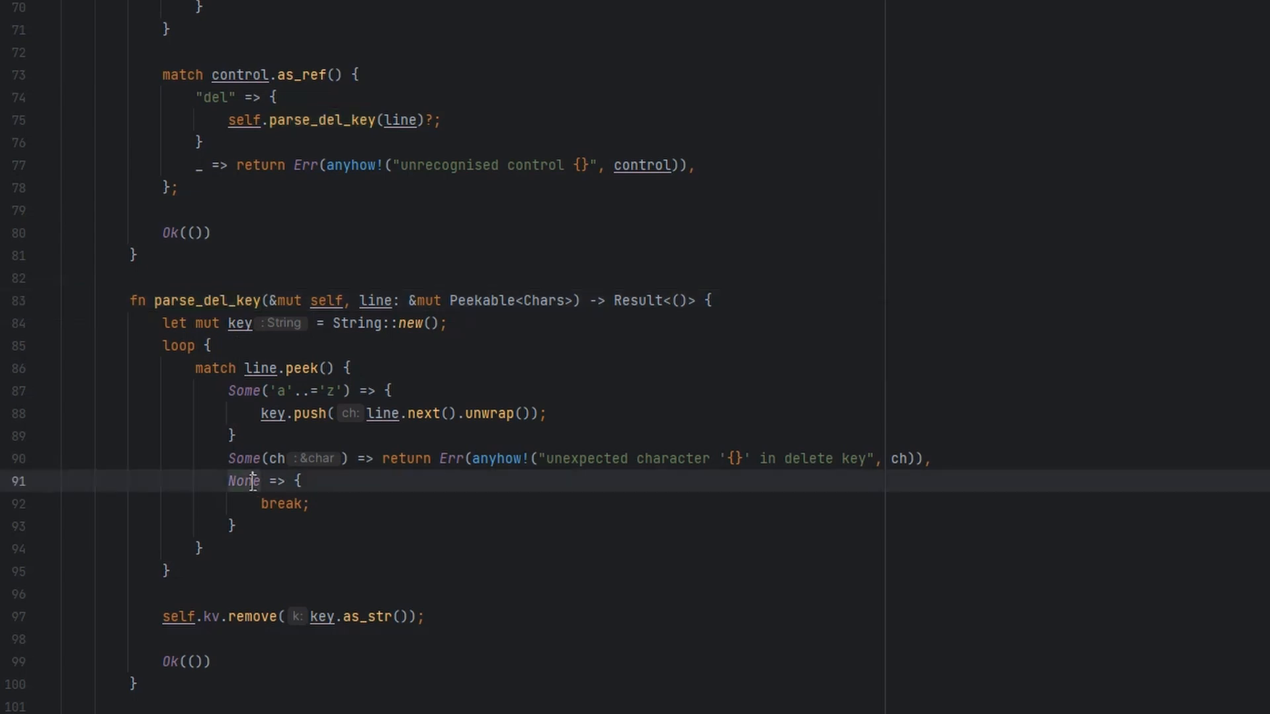
double_click(244, 481)
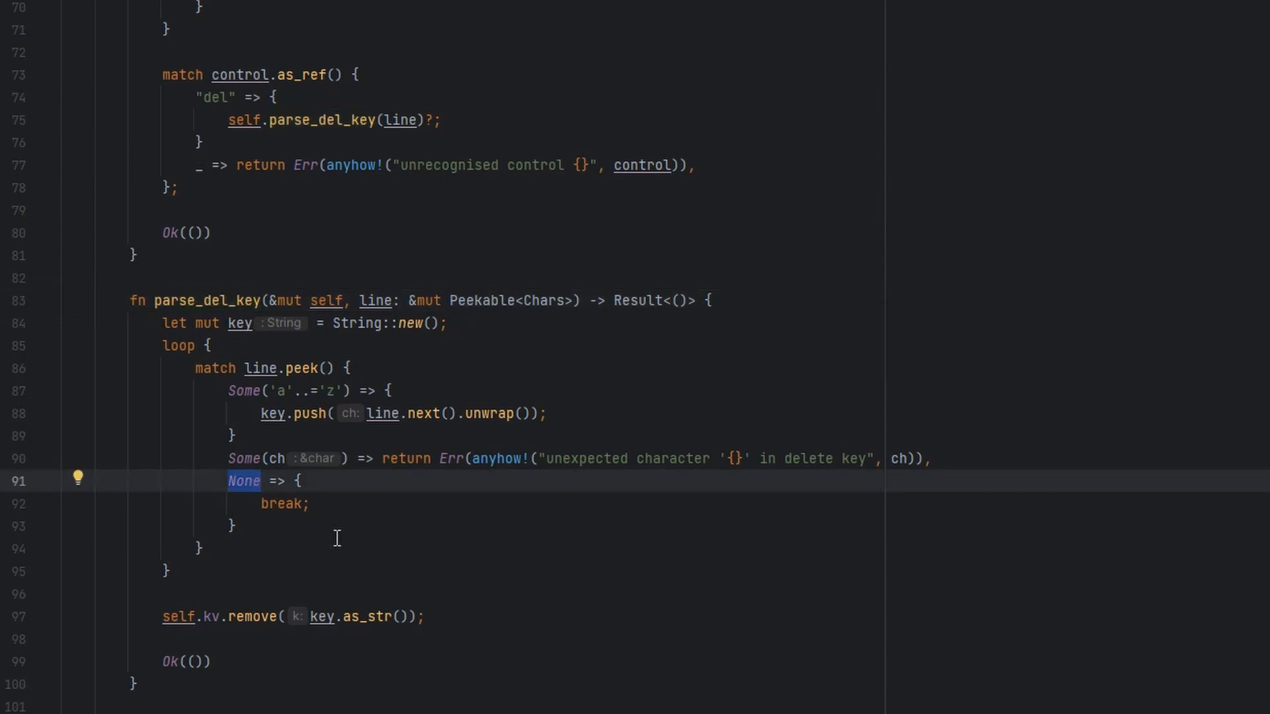
mouse_move(243, 646)
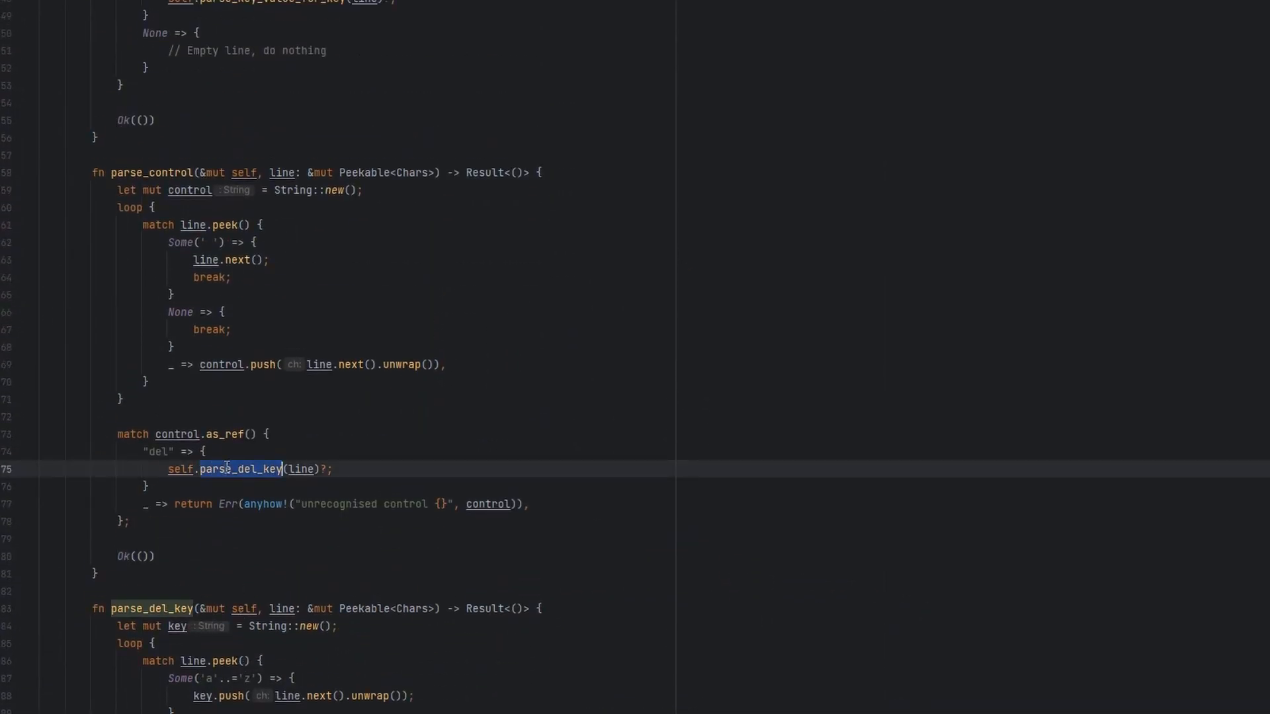
left_click(165, 555)
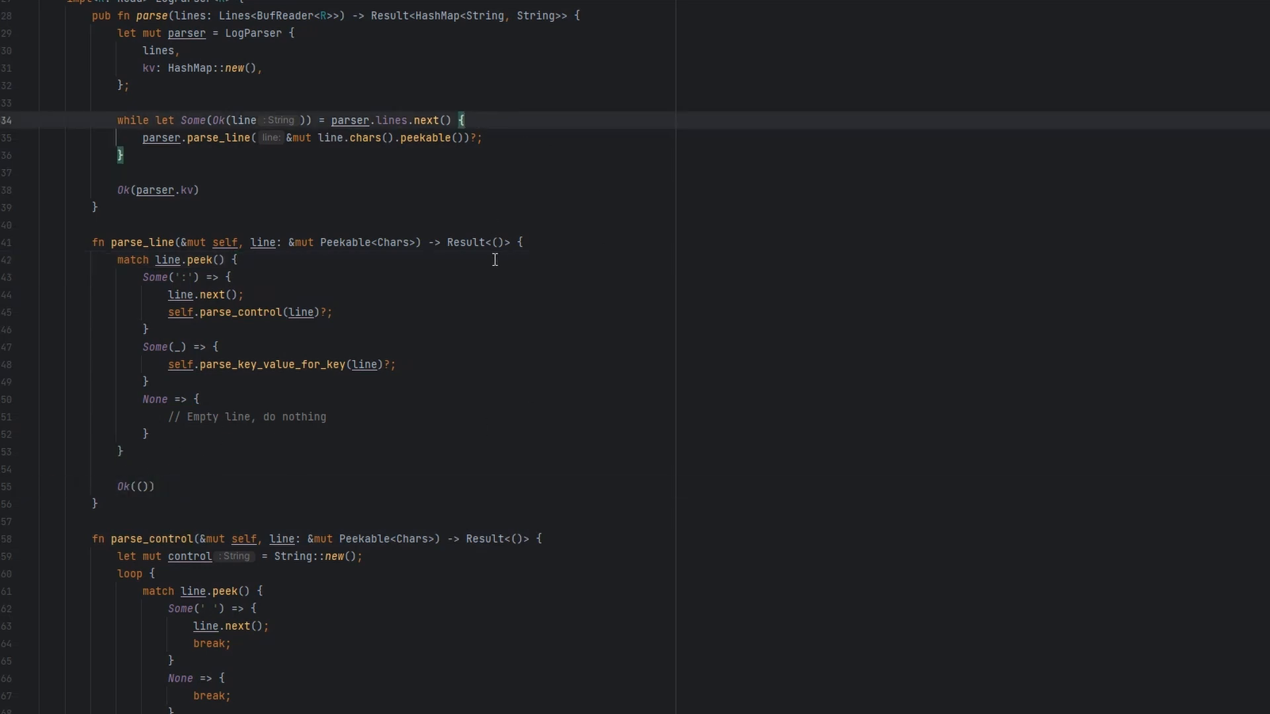
double_click(426, 119)
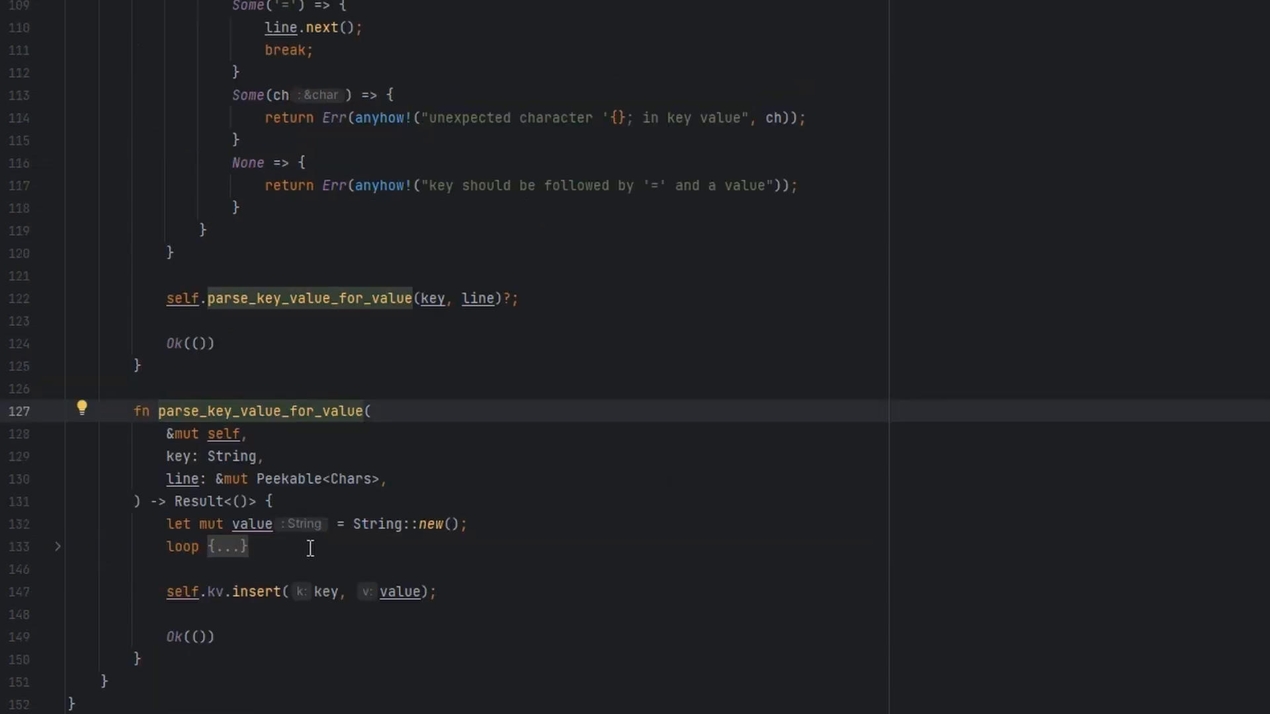
Unfold the loop in parse_key_value_for_value to show its match arms, then review main.
left_click(58, 548)
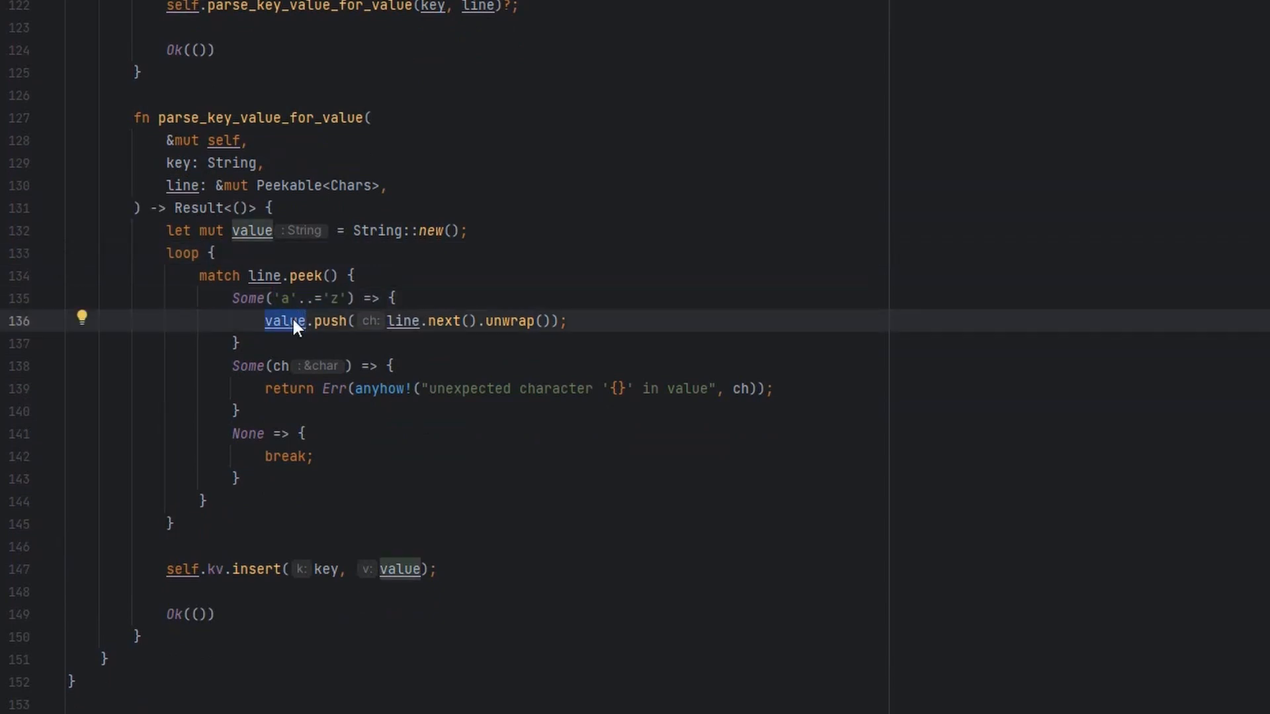
left_click(486, 389)
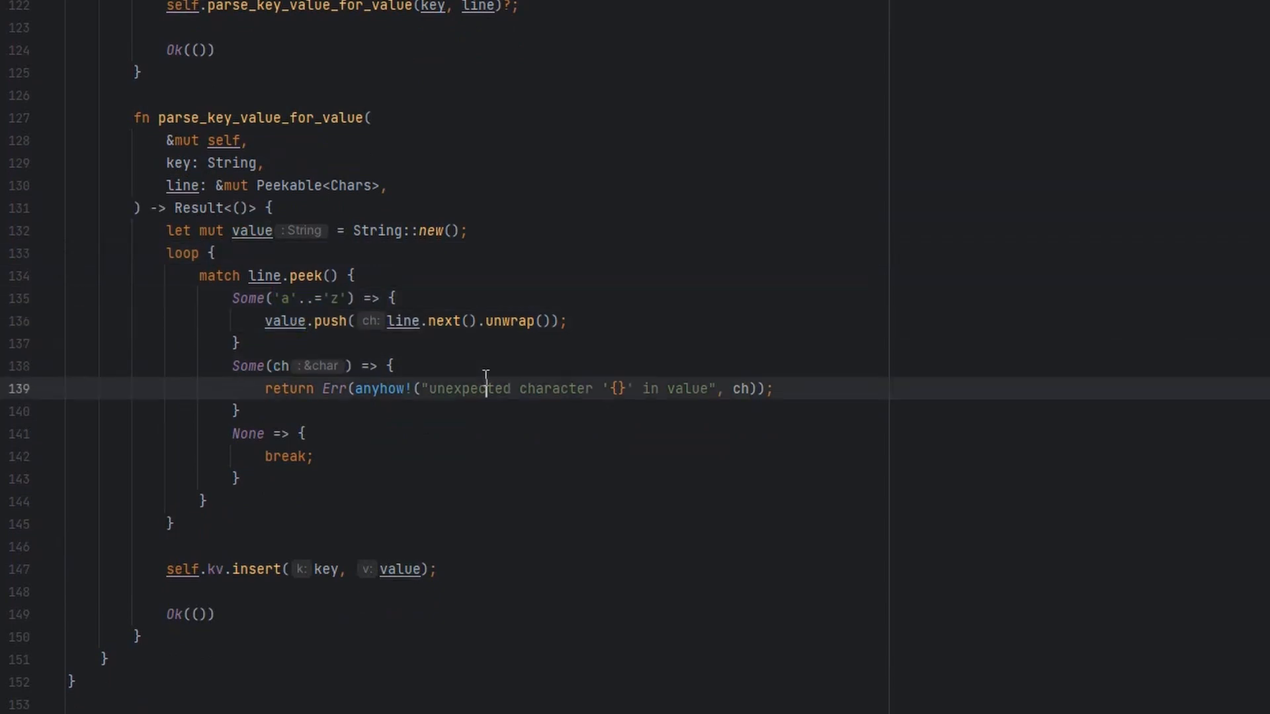
double_click(286, 455)
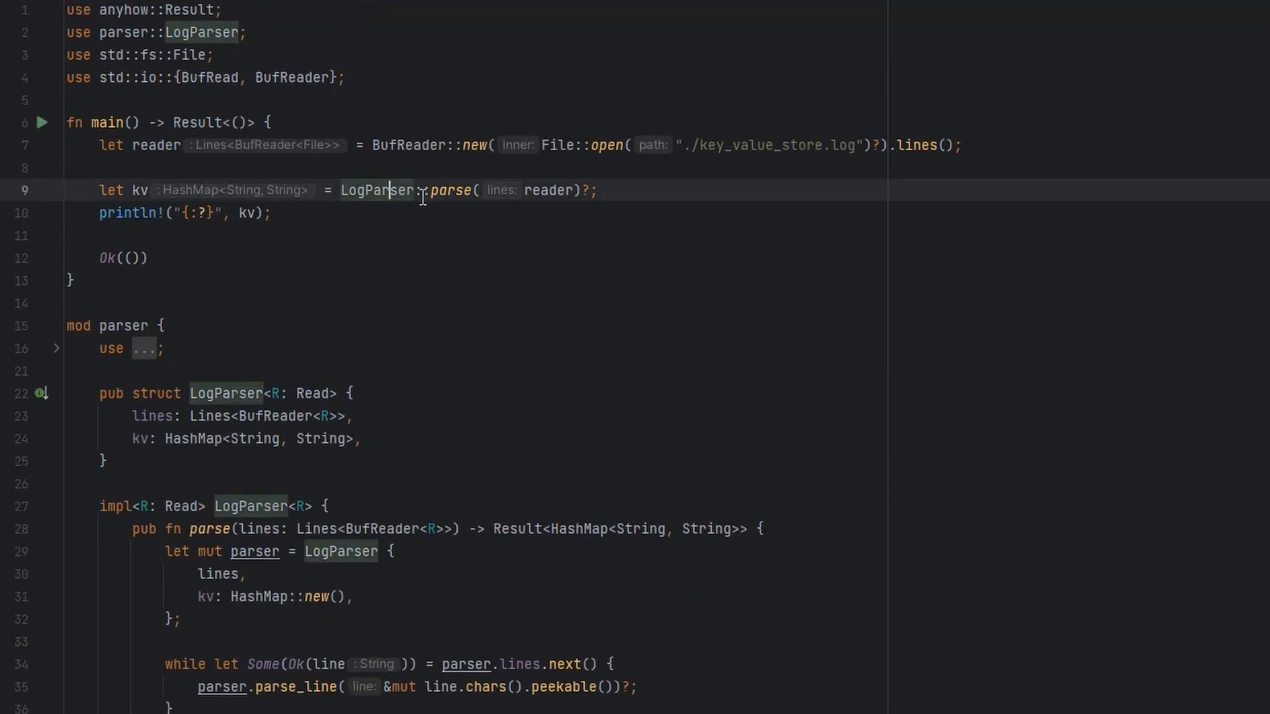
Run cargo run in the terminal, printing the map with vegetable potato, sound beep, spice cinnamon, colour blue.
double_click(139, 191)
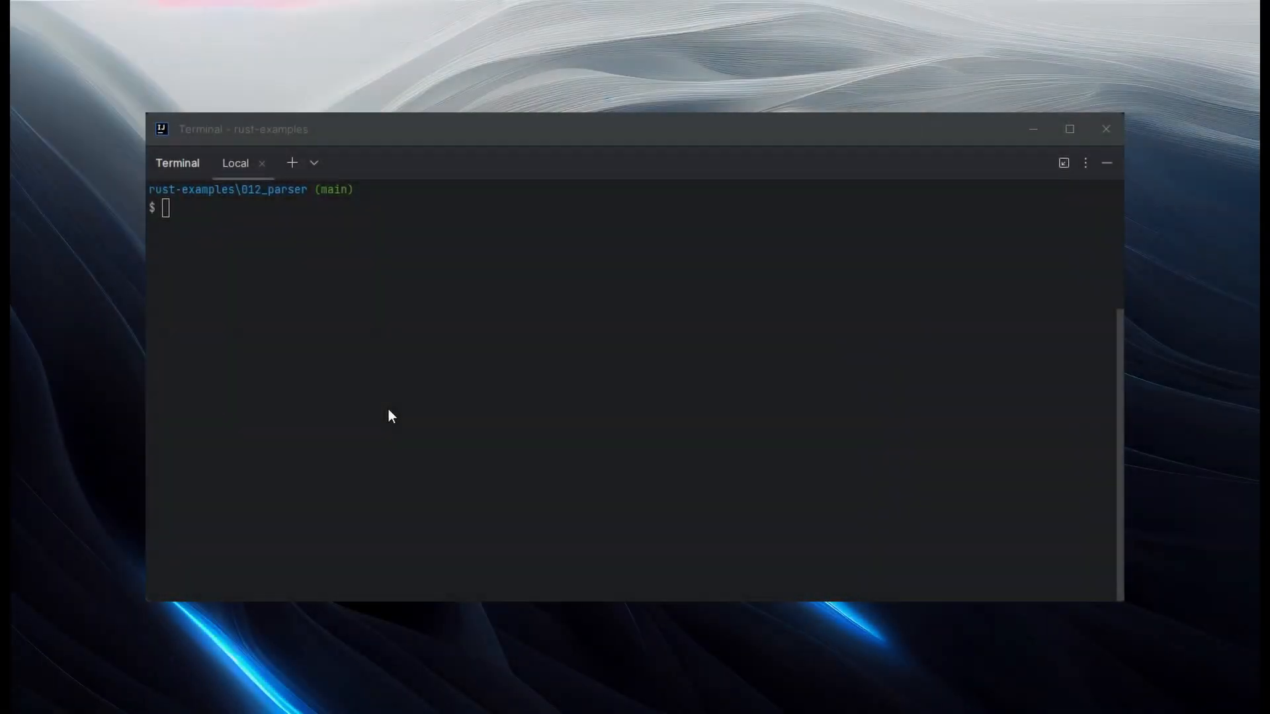
type("cargo run")
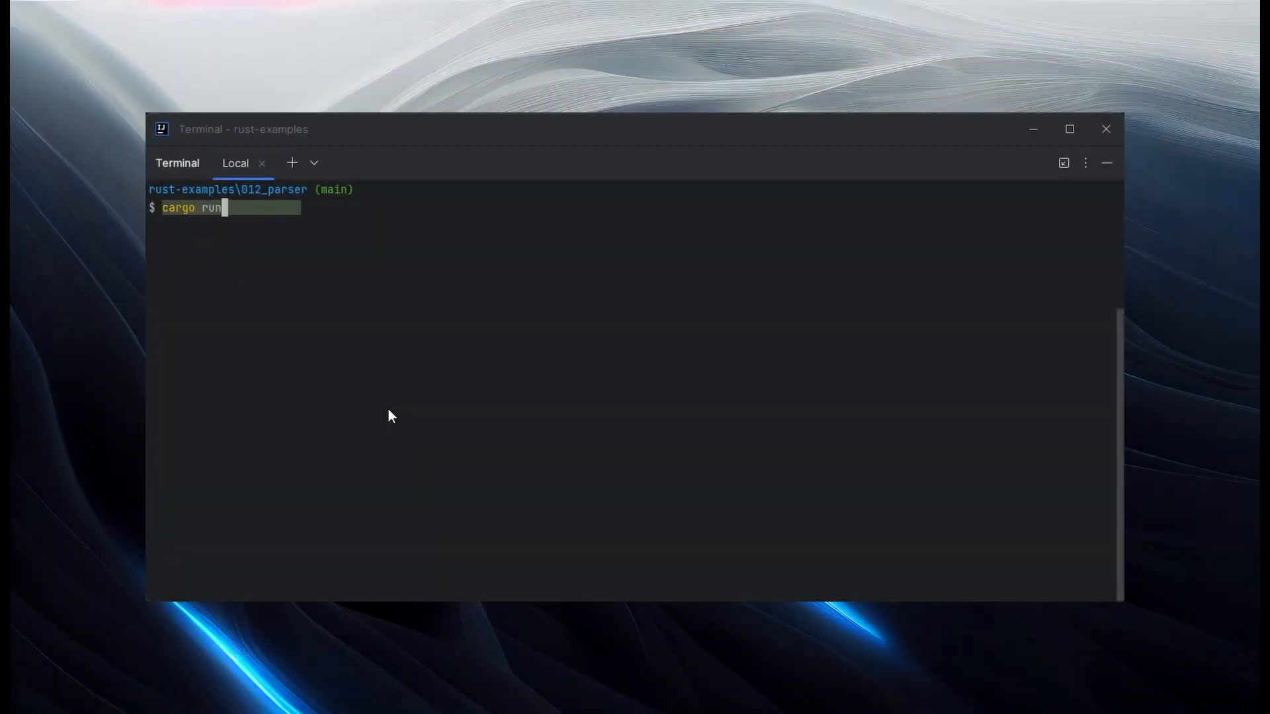
key("Enter")
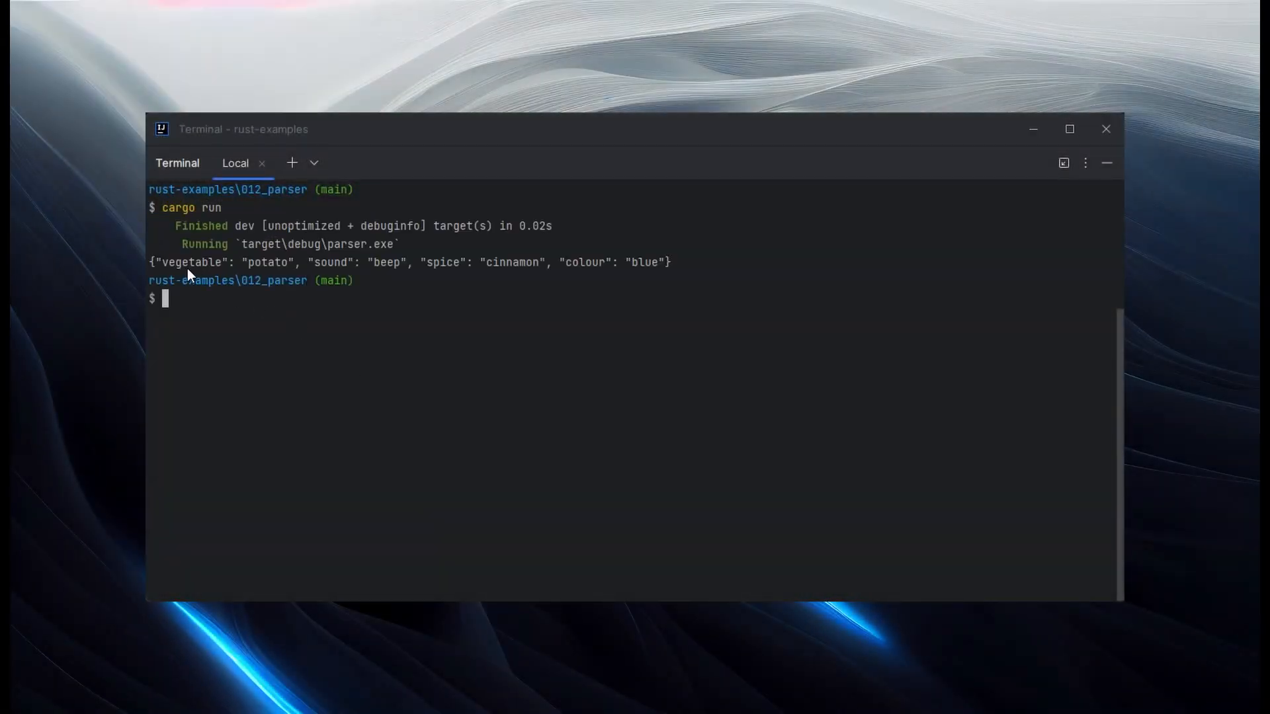
mouse_move(501, 348)
type("@")
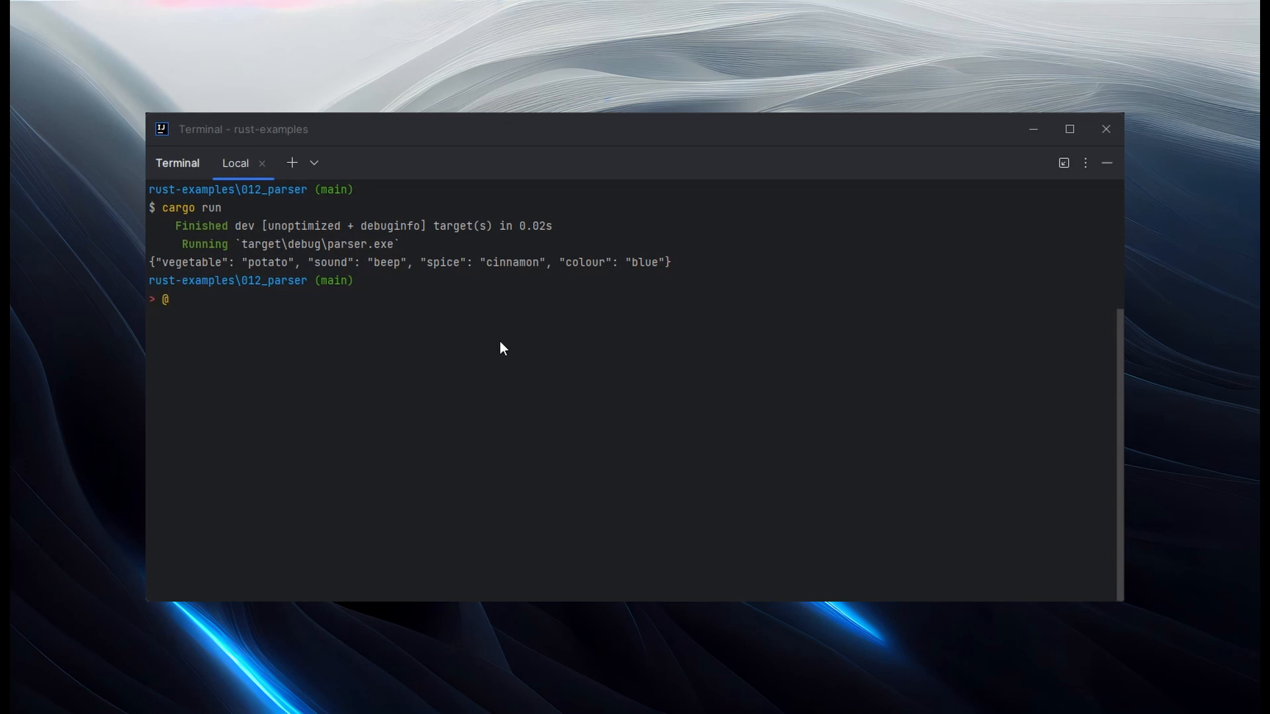
Begin a quoted terminal input listing the log entries starting with fruit=apple.
type("\"fruit=apple")
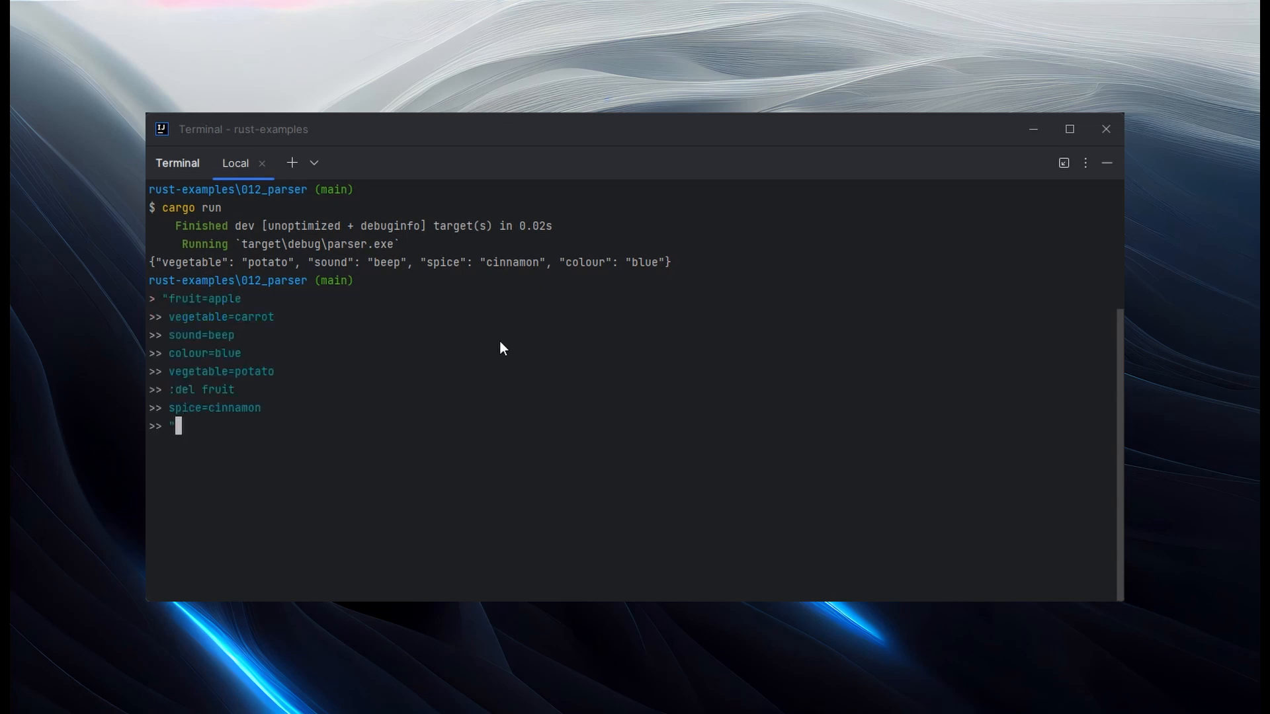
mouse_move(179, 305)
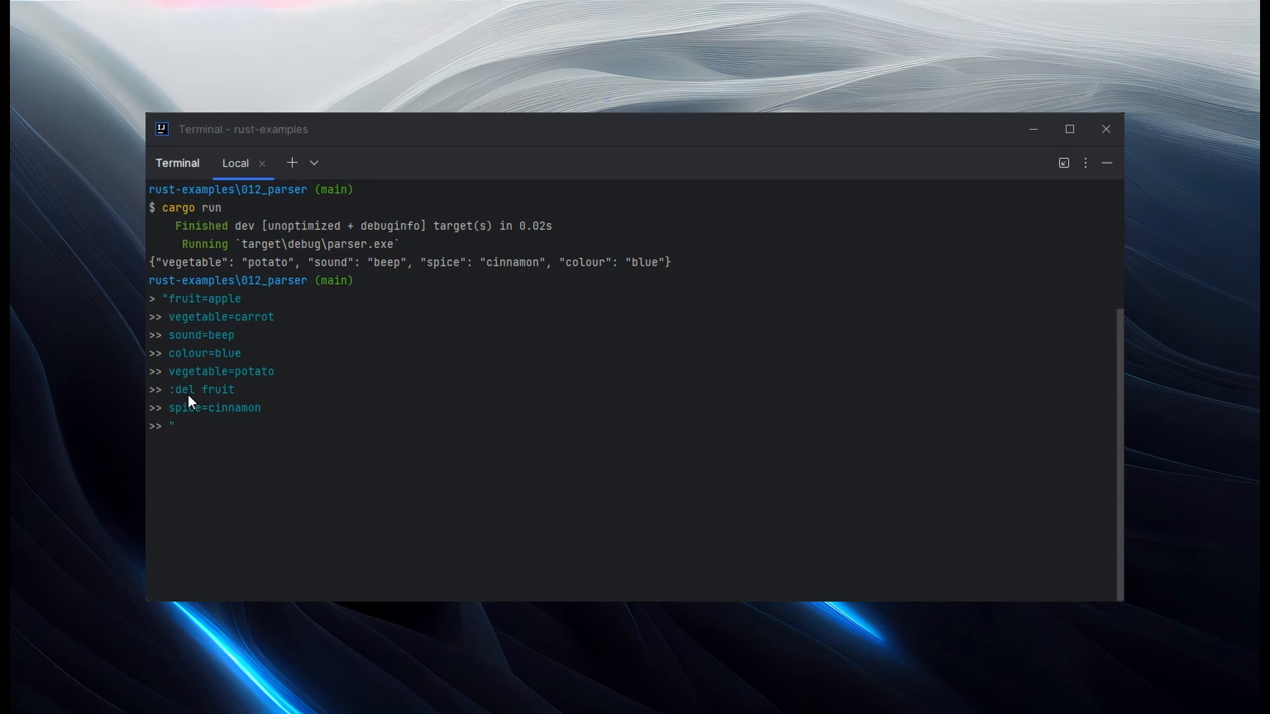
mouse_move(269, 312)
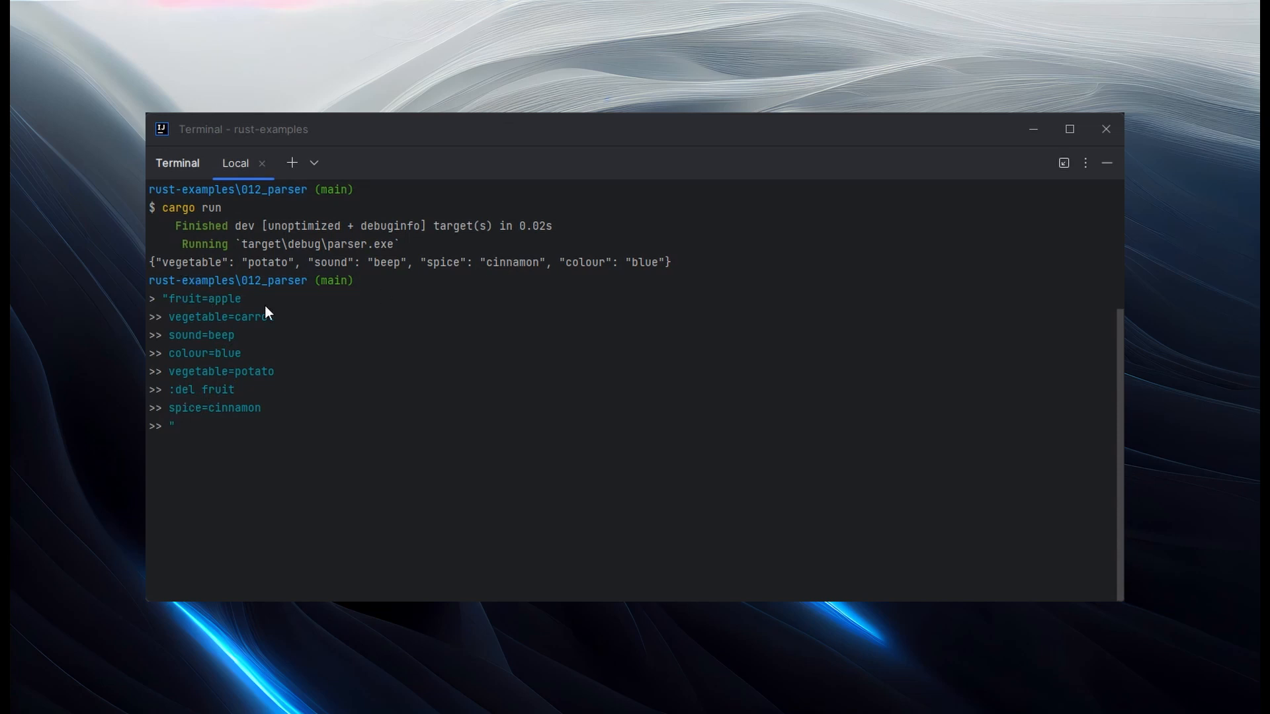
mouse_move(270, 331)
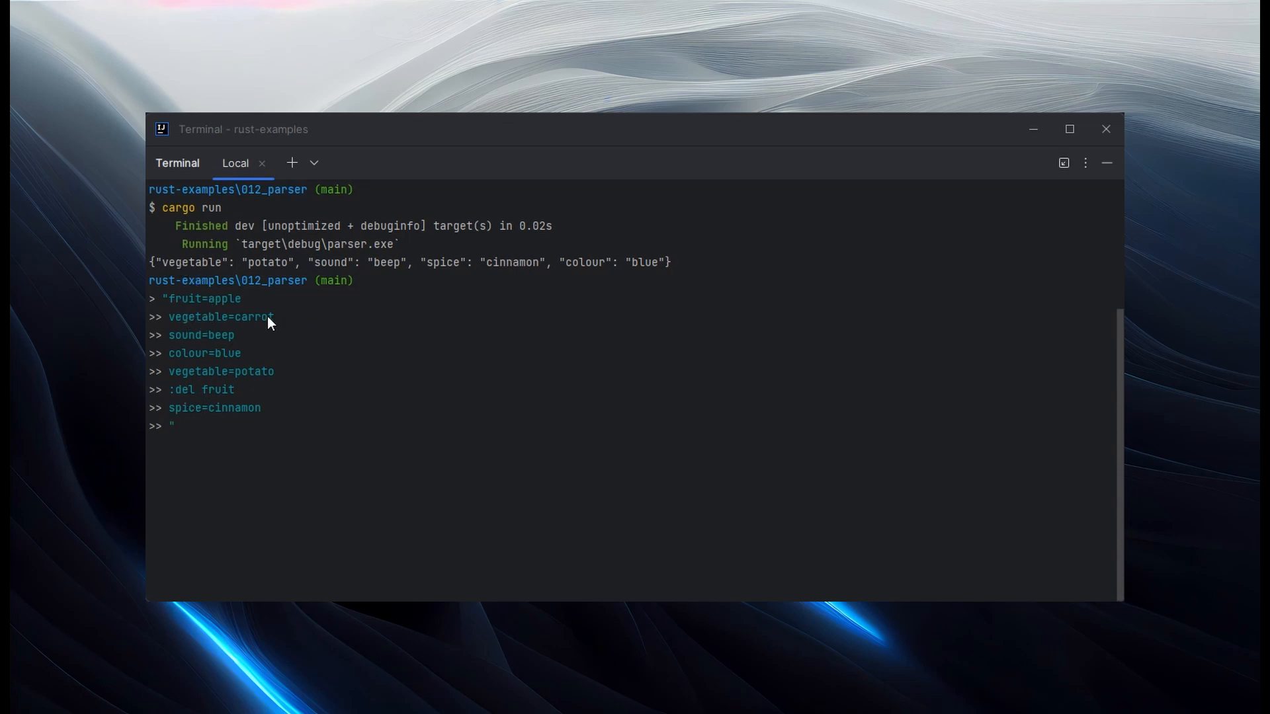
mouse_move(269, 387)
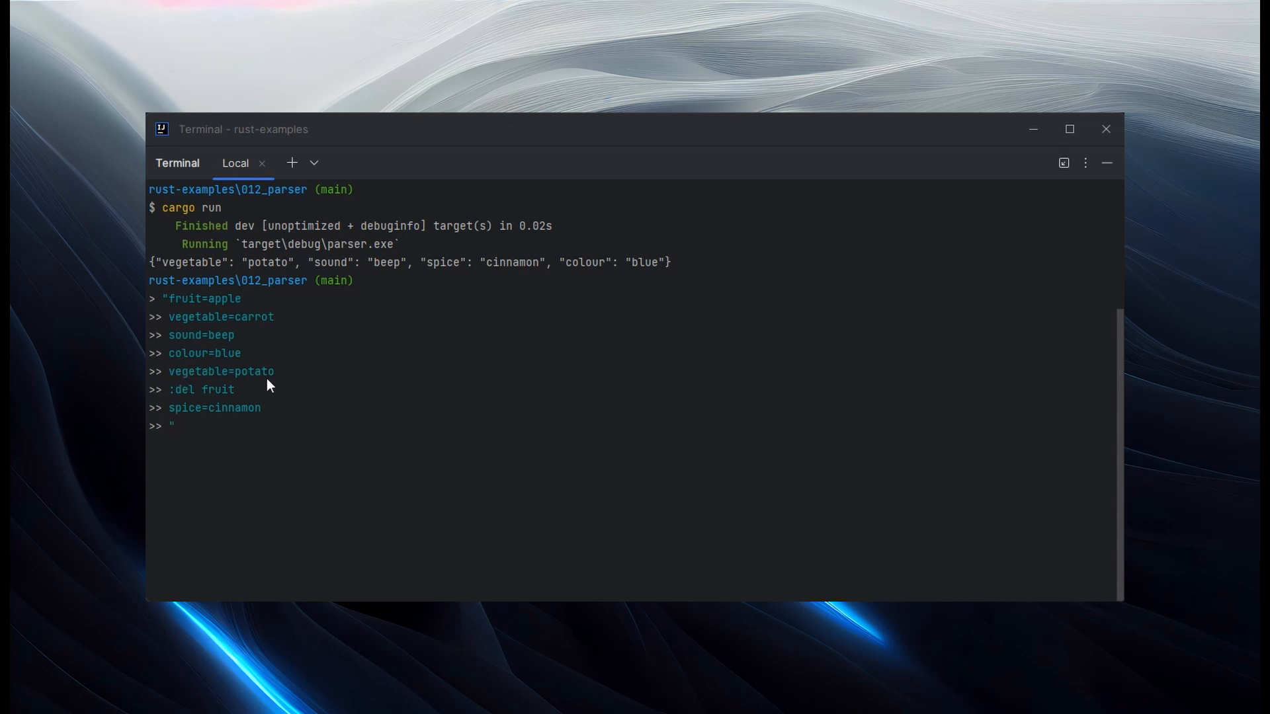
mouse_move(258, 272)
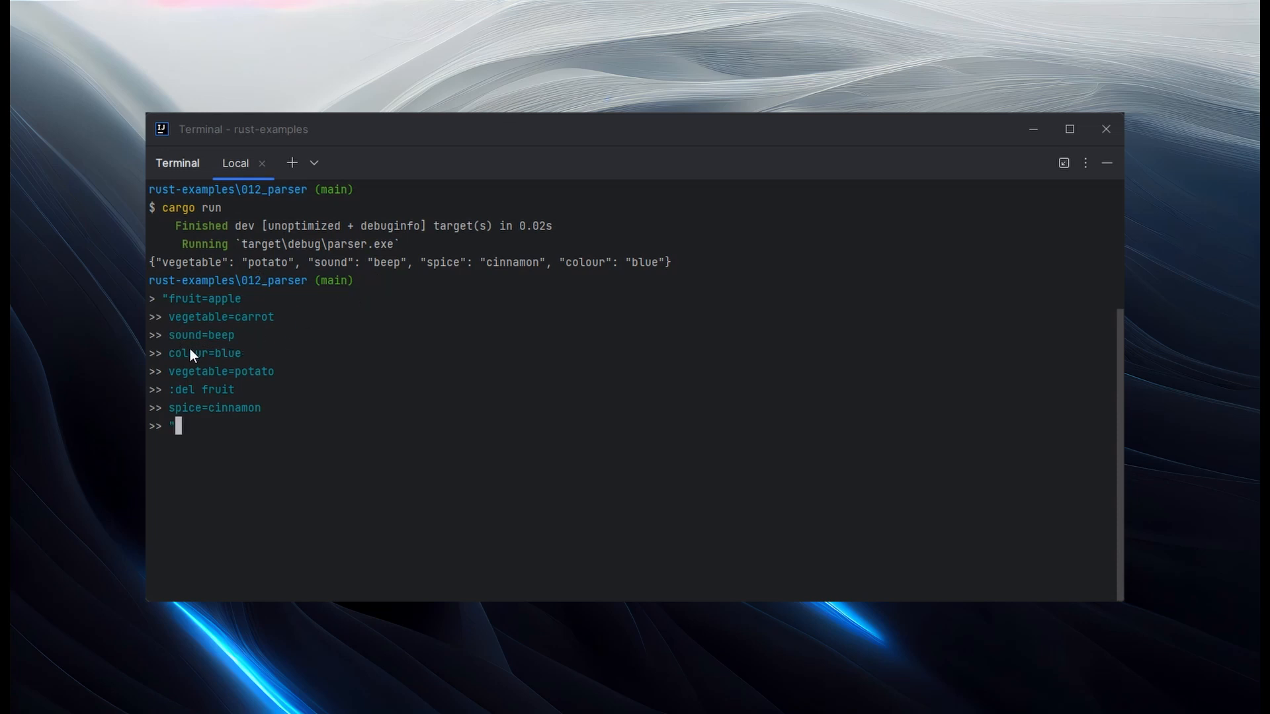
mouse_move(252, 349)
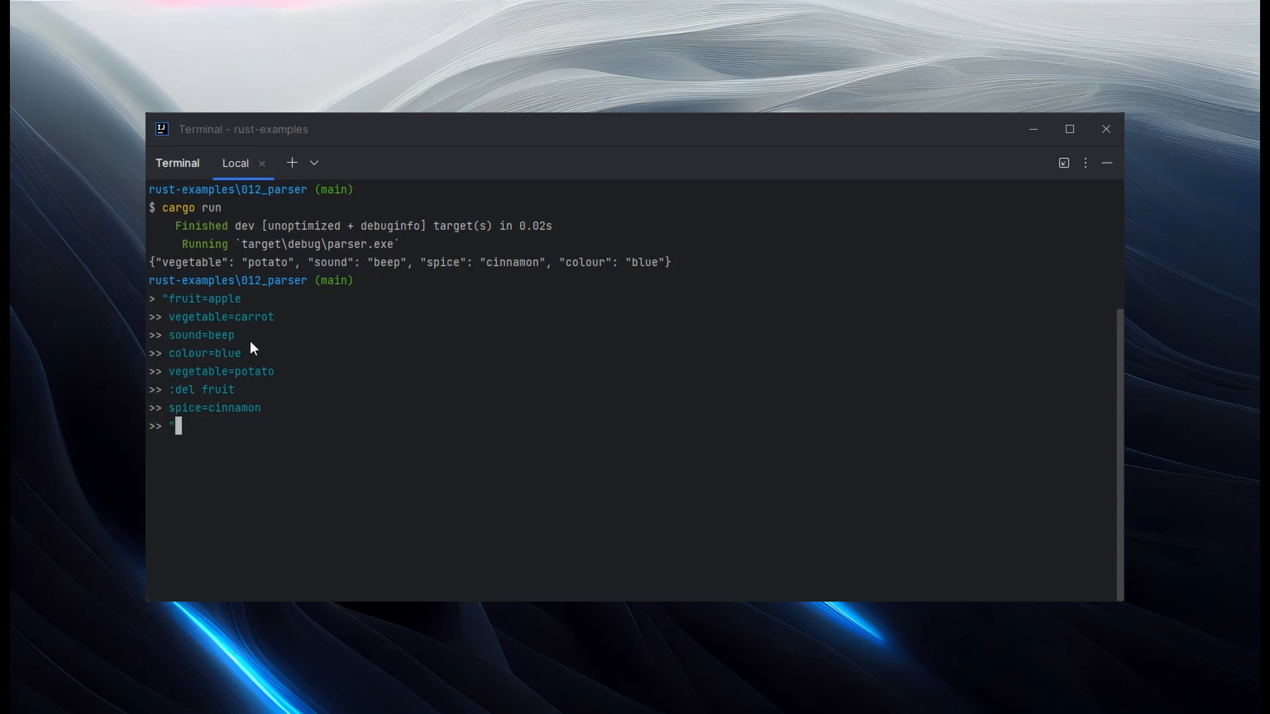
mouse_move(597, 267)
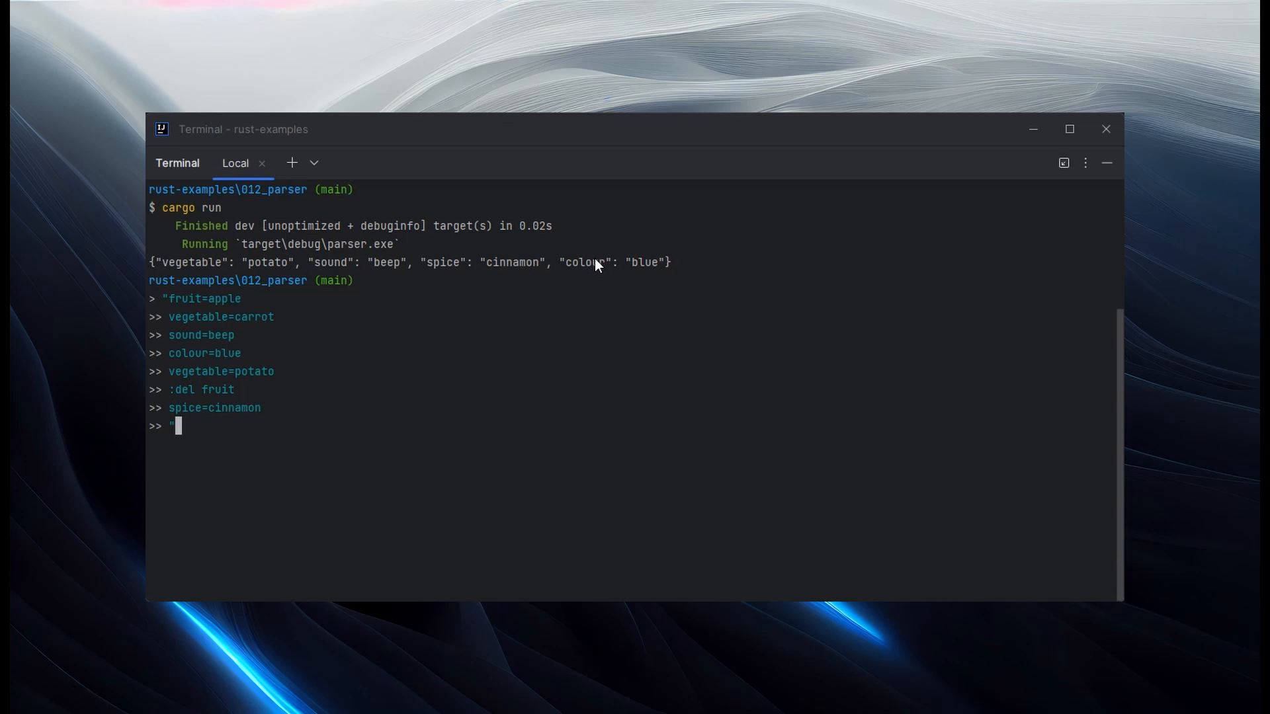
mouse_move(586, 297)
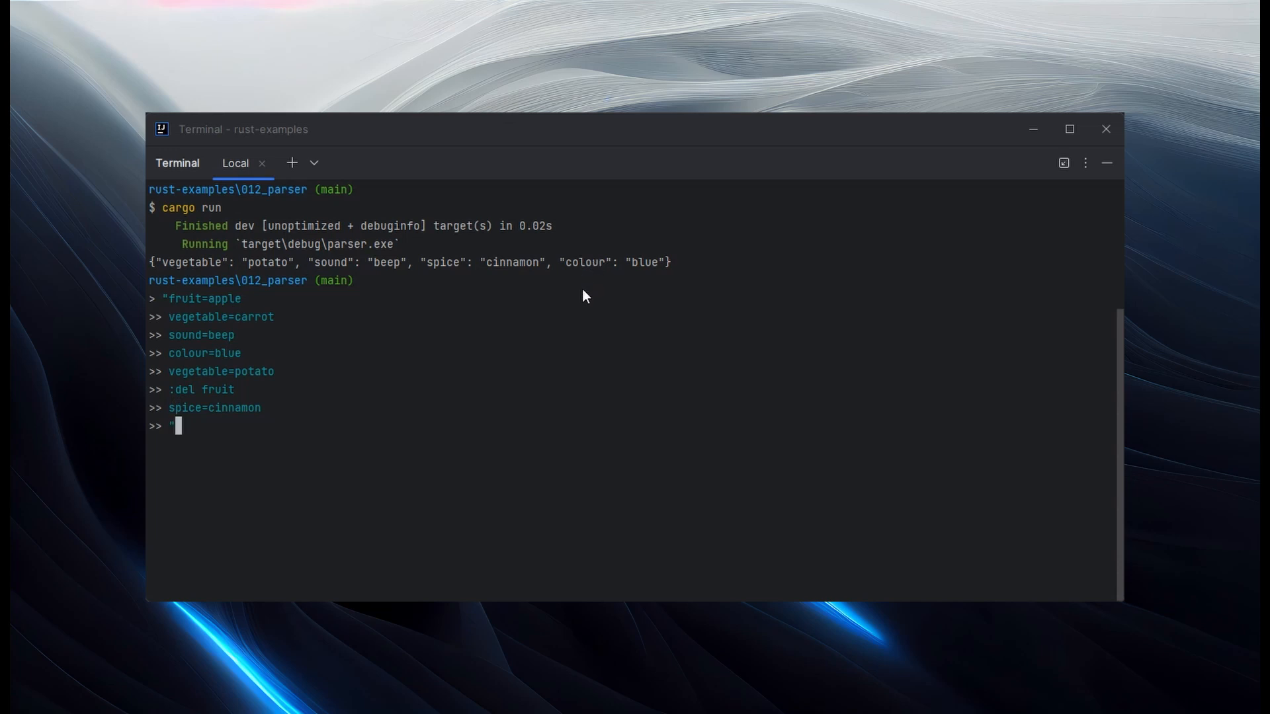
mouse_move(450, 269)
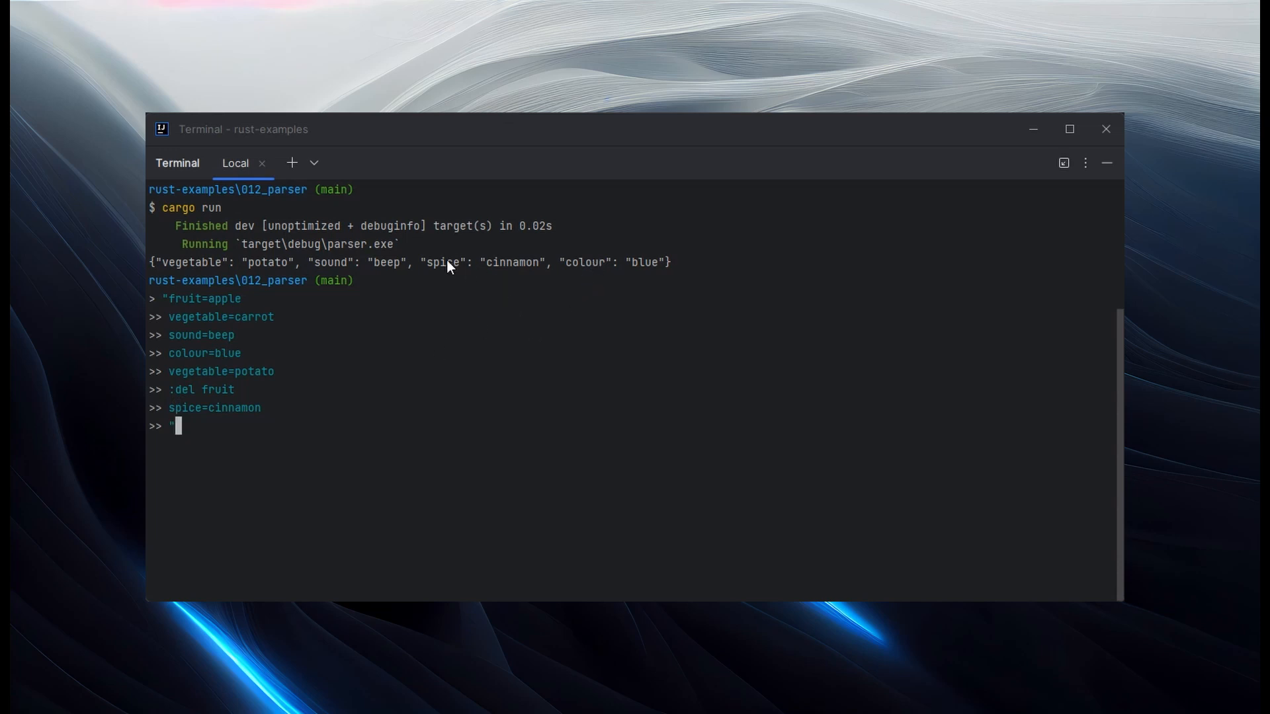
mouse_move(578, 261)
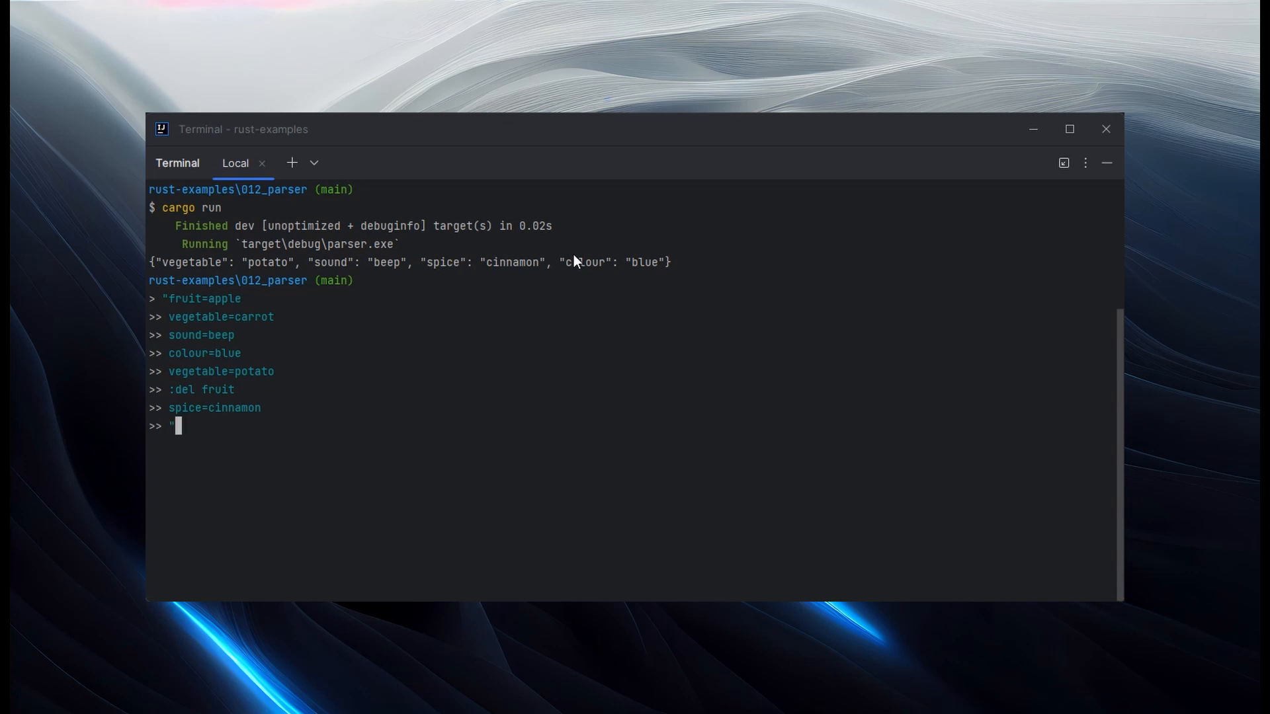